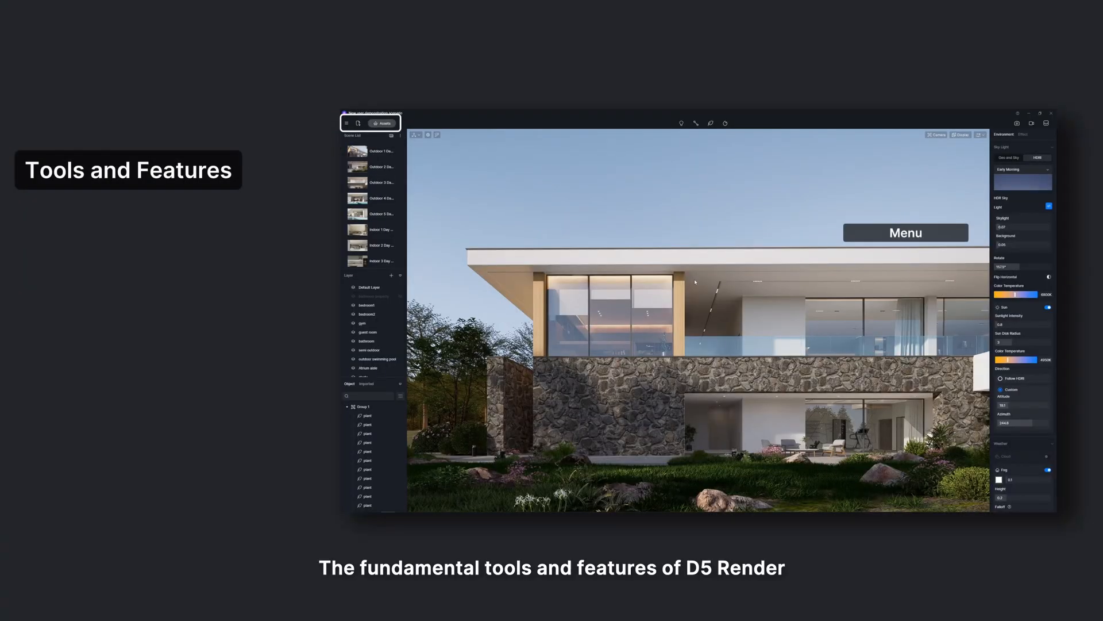
Browse the Scene List, Layers and Object panels and select an object to show its Displacement material
click(906, 232)
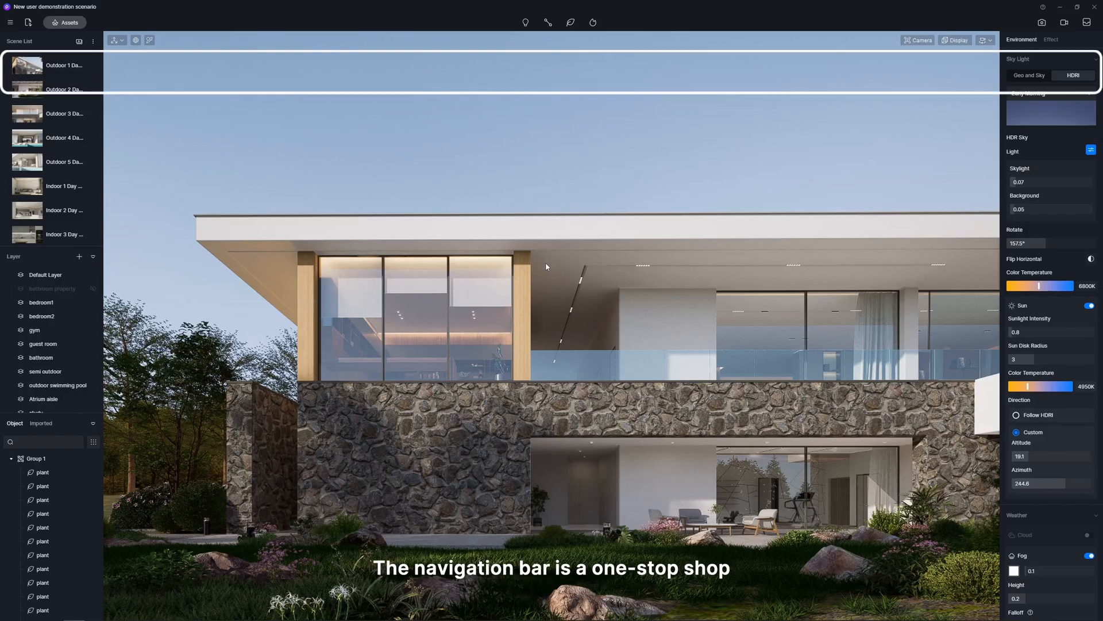
click(1027, 76)
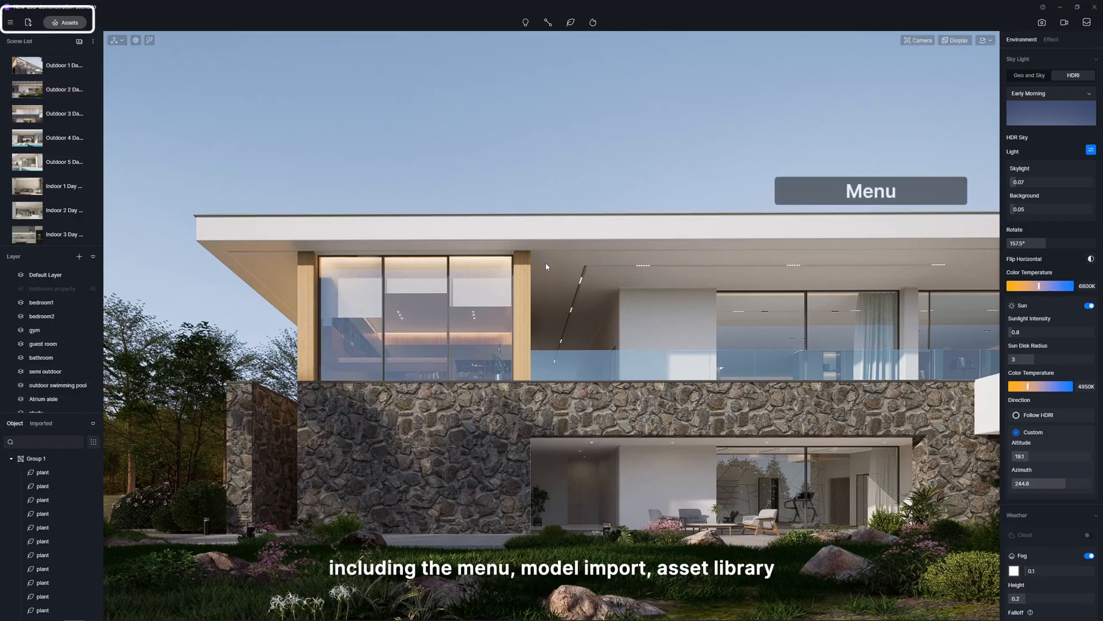
click(870, 190)
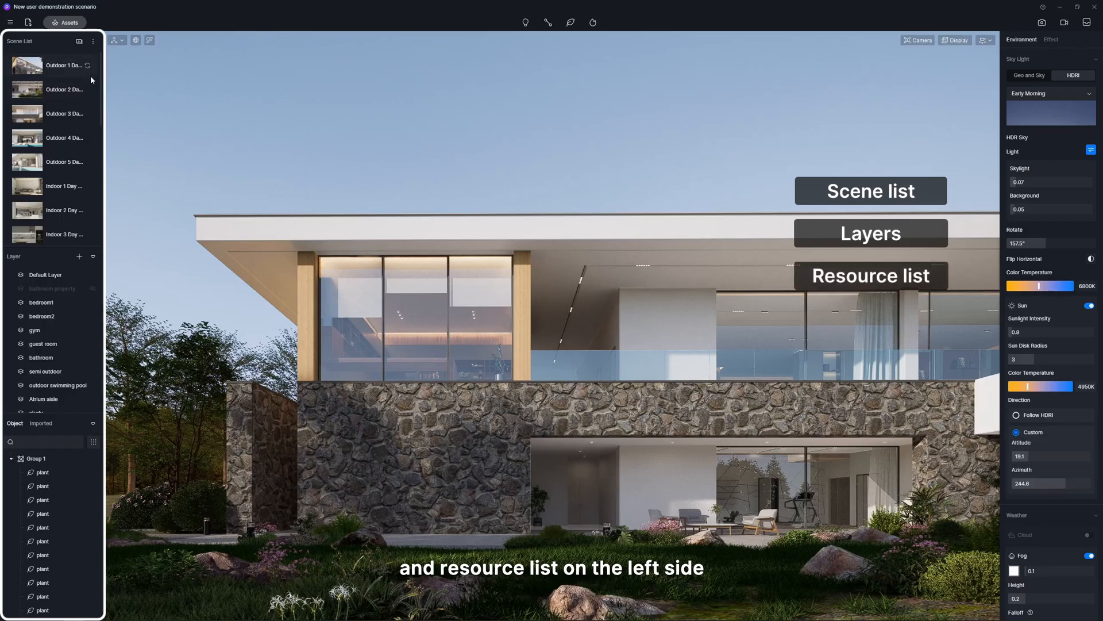
mouse_move(64, 212)
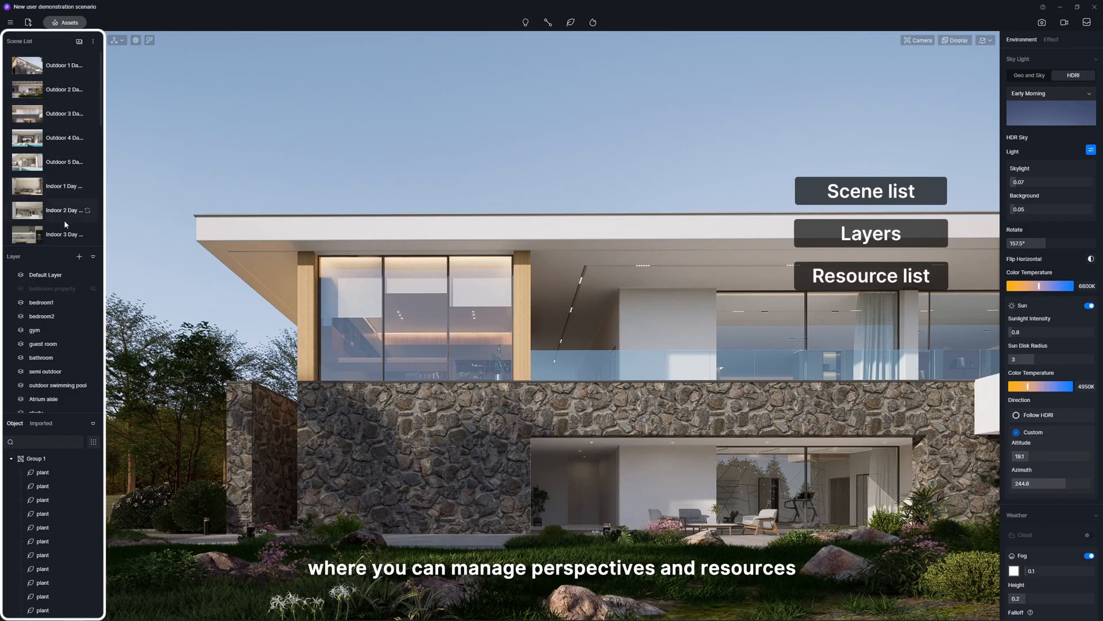
mouse_move(71, 399)
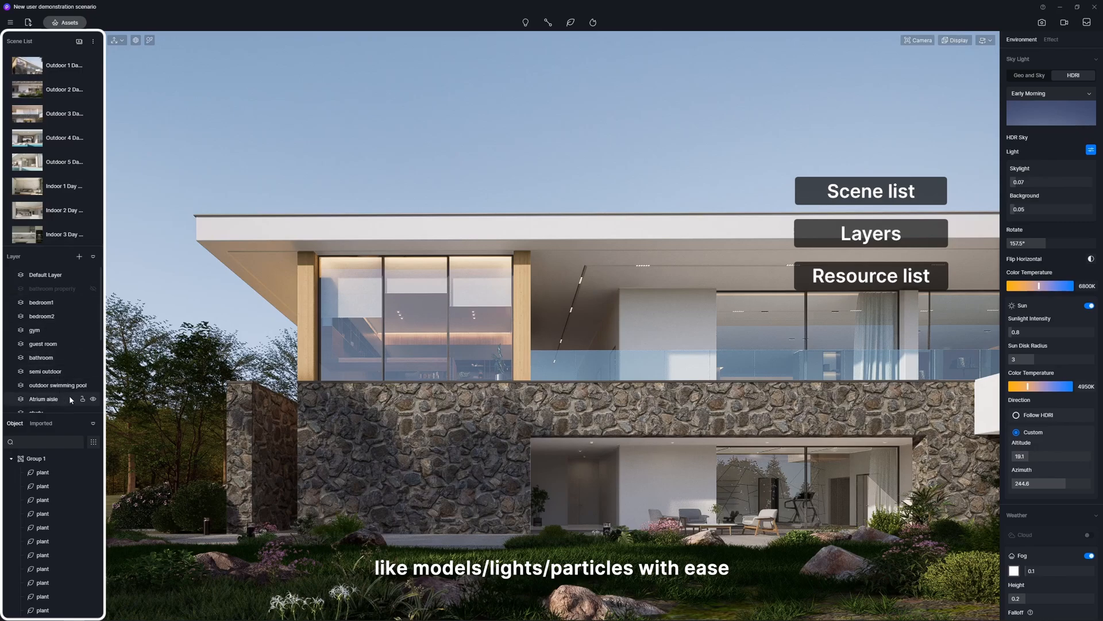
mouse_move(40, 538)
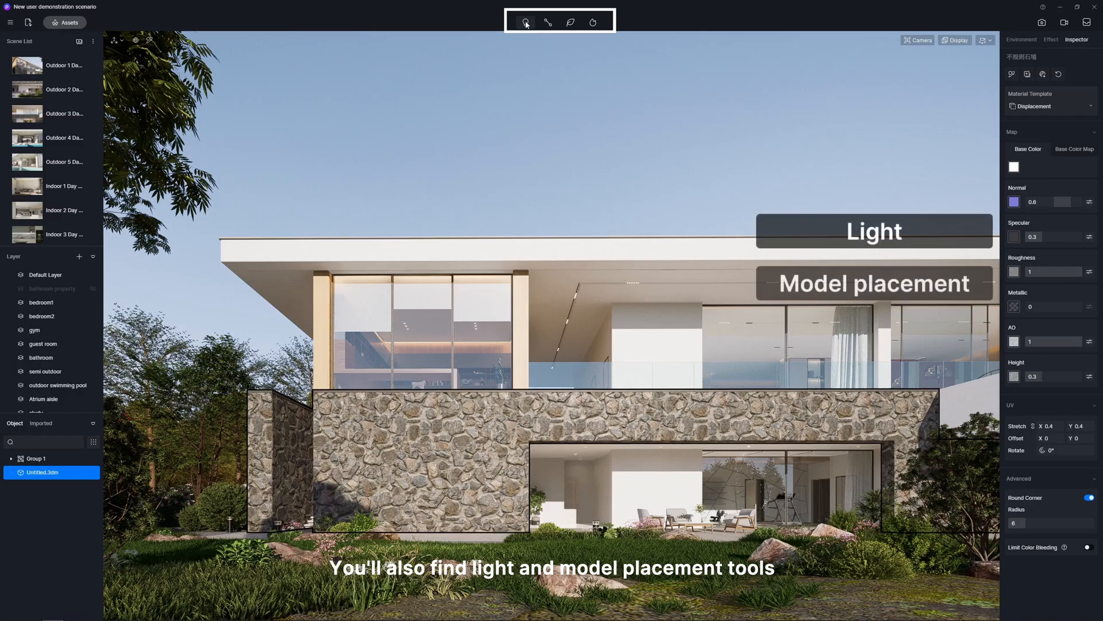
mouse_move(558, 24)
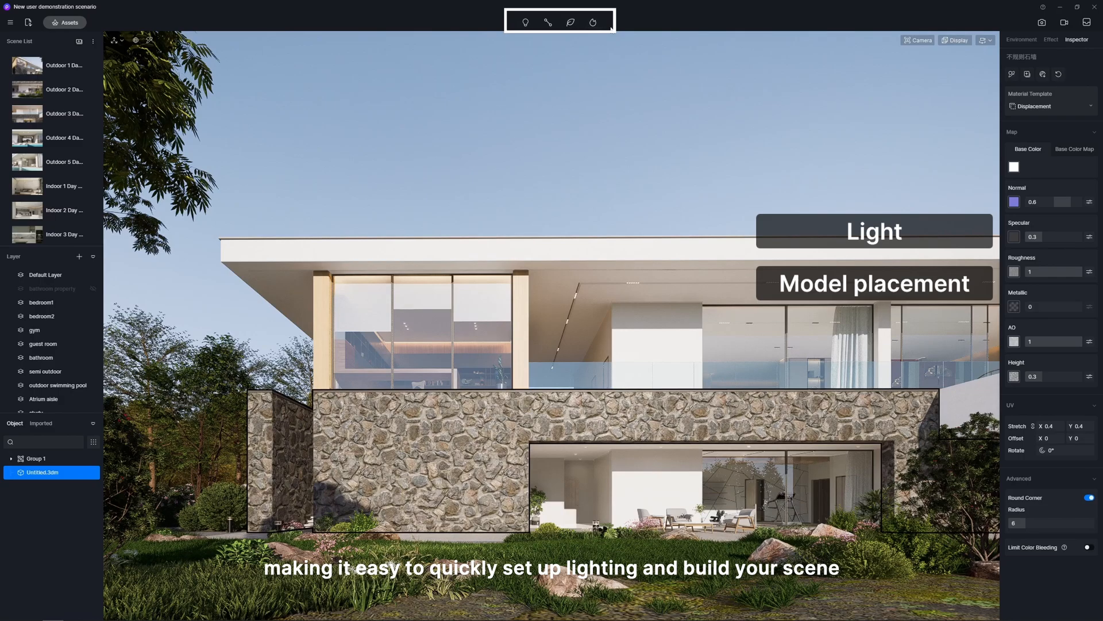
click(27, 22)
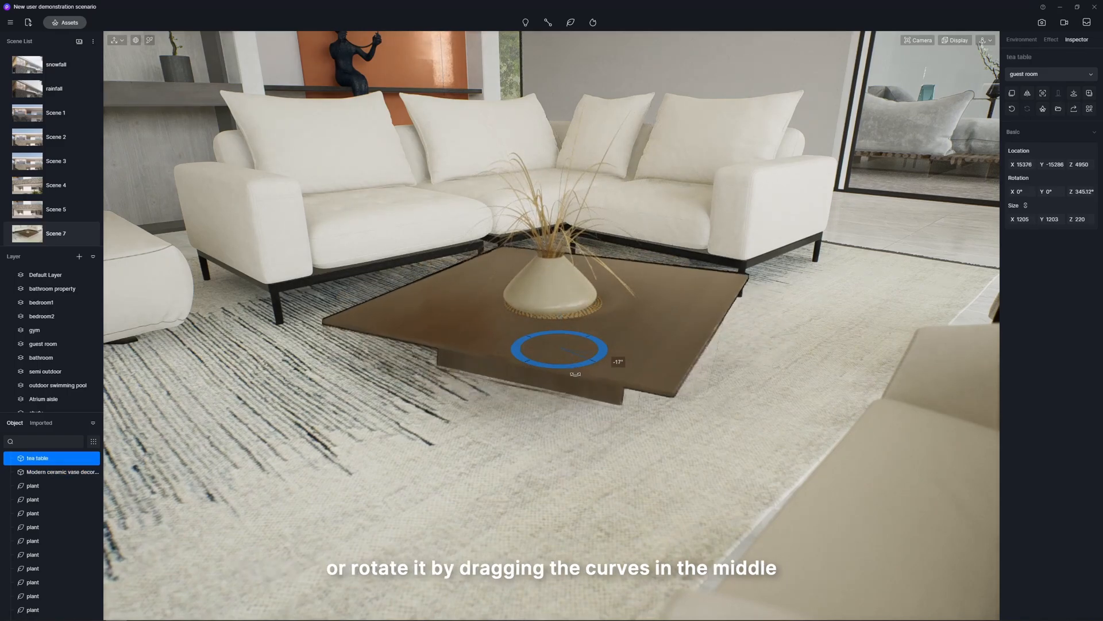
Rotate the tea table with the gizmo ring, then switch to Scale (V) to enlarge it to about 1294×1292×236
click(63, 471)
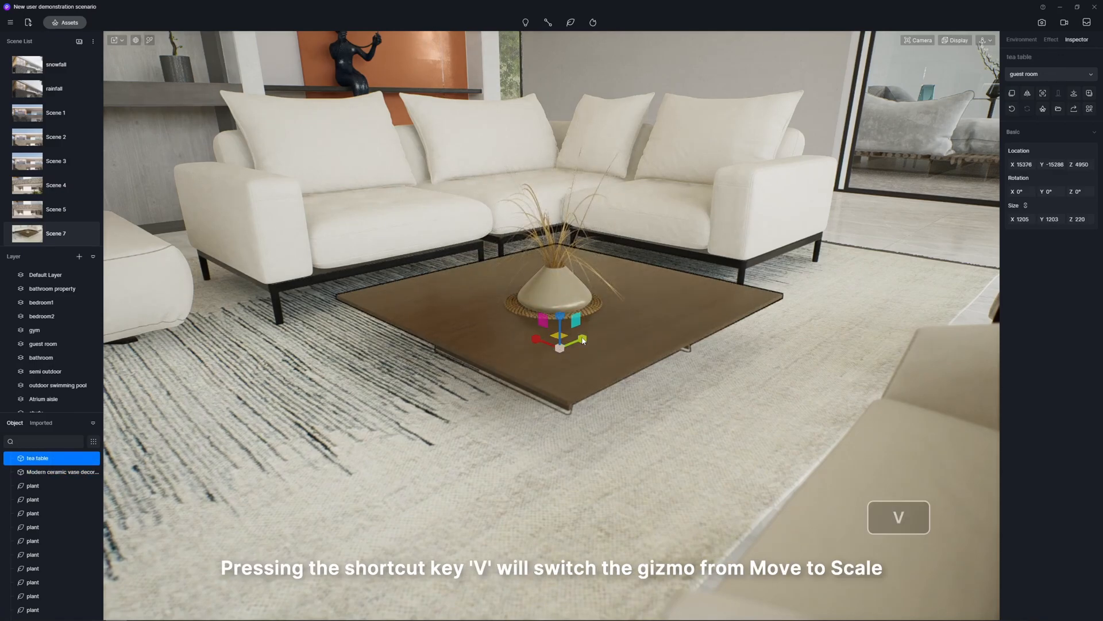
key(v)
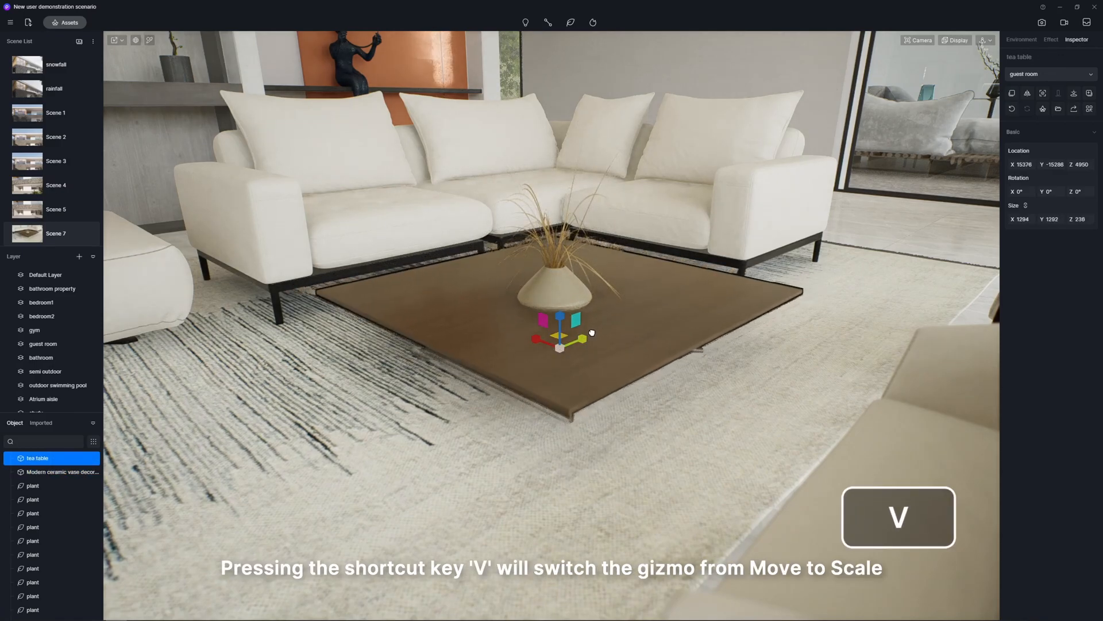
key(v)
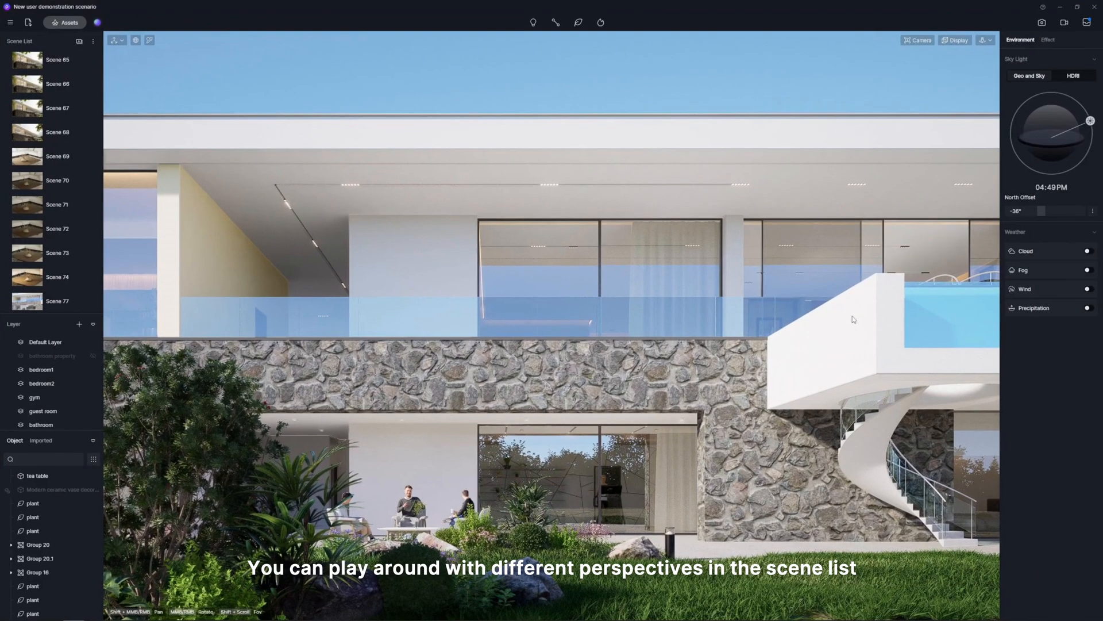
Turn on Fog under Weather at about 0.82 density for the villa view
click(1089, 270)
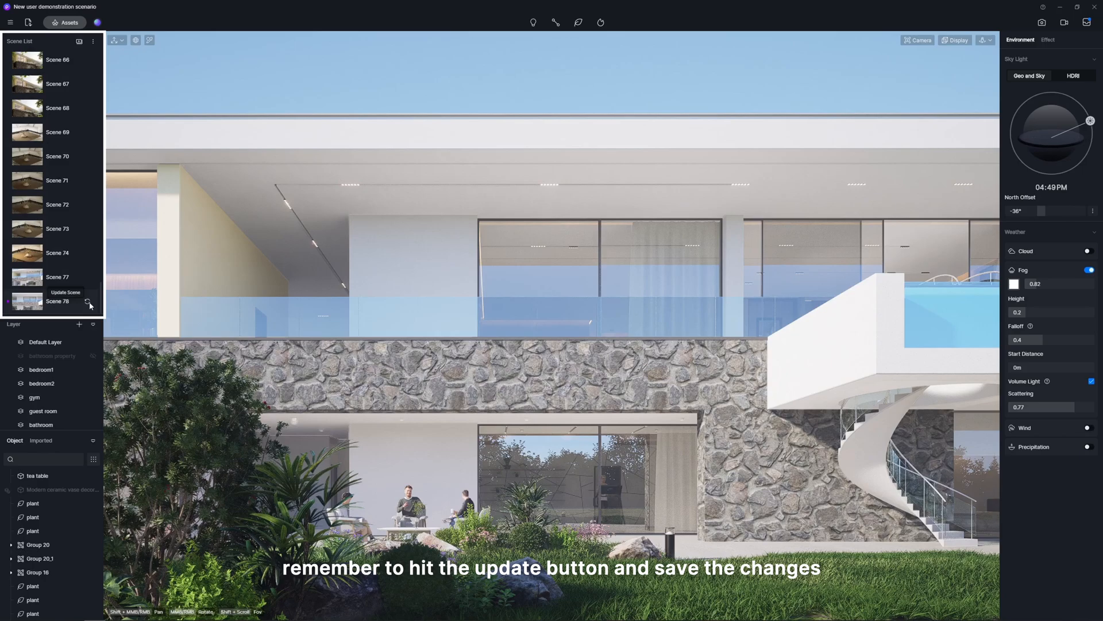
mouse_move(58, 277)
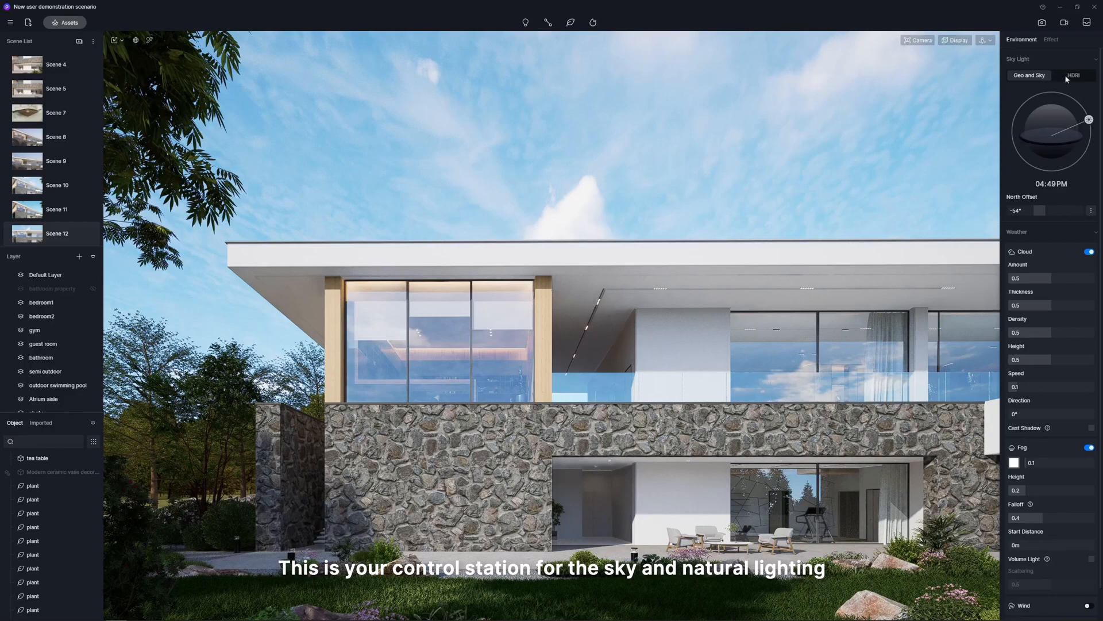
Switch Sky Light to HDRI, turn the sun on with Custom direction and adjust its azimuth
click(1075, 76)
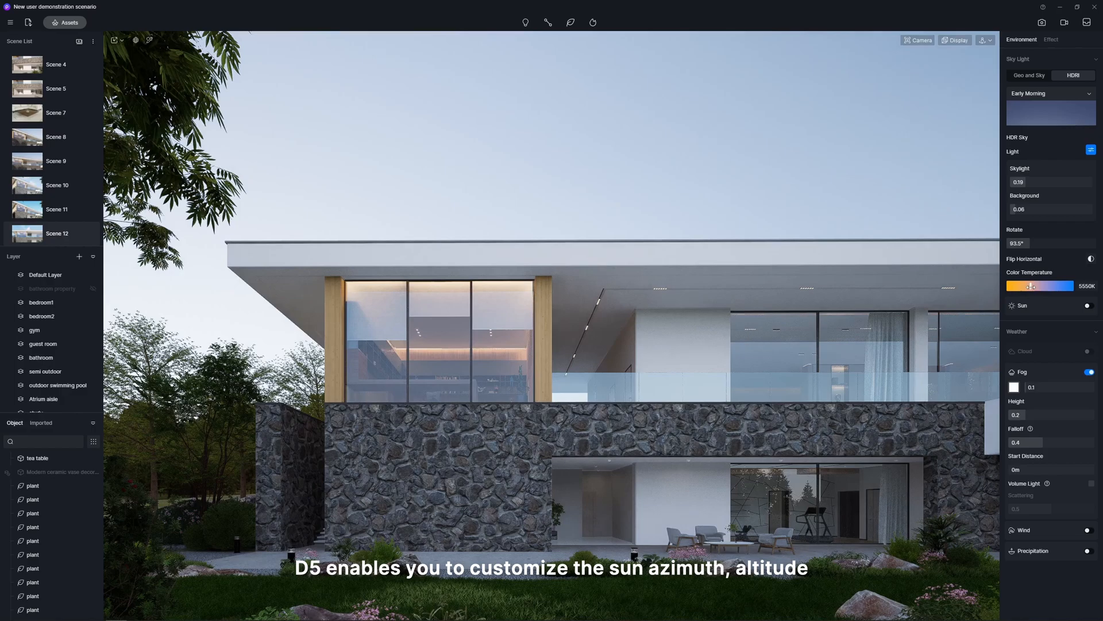
click(1090, 305)
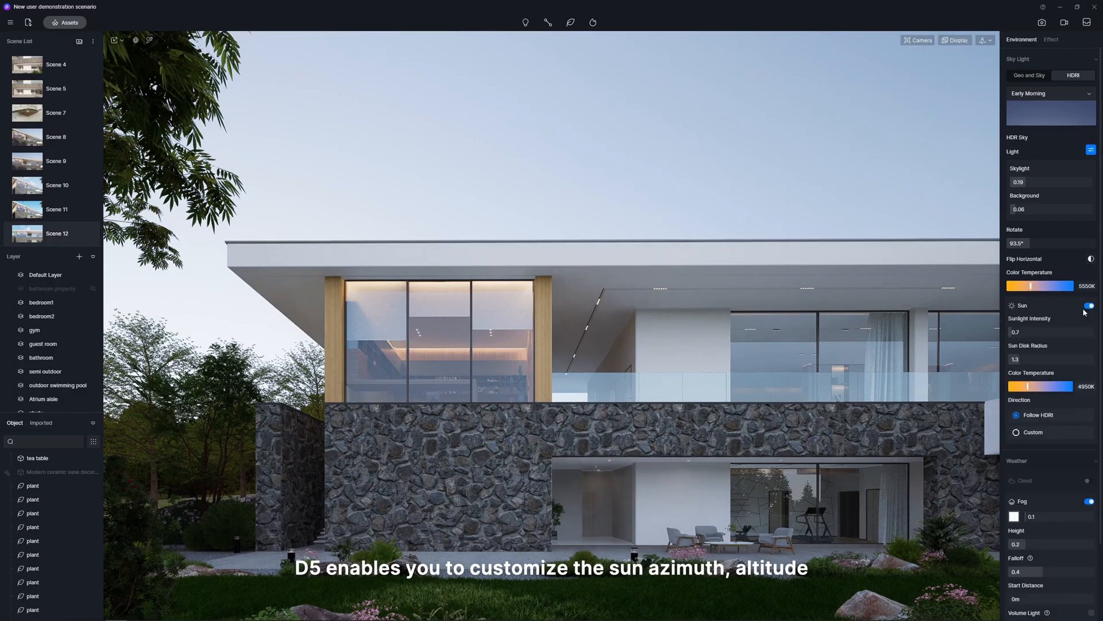
click(1017, 432)
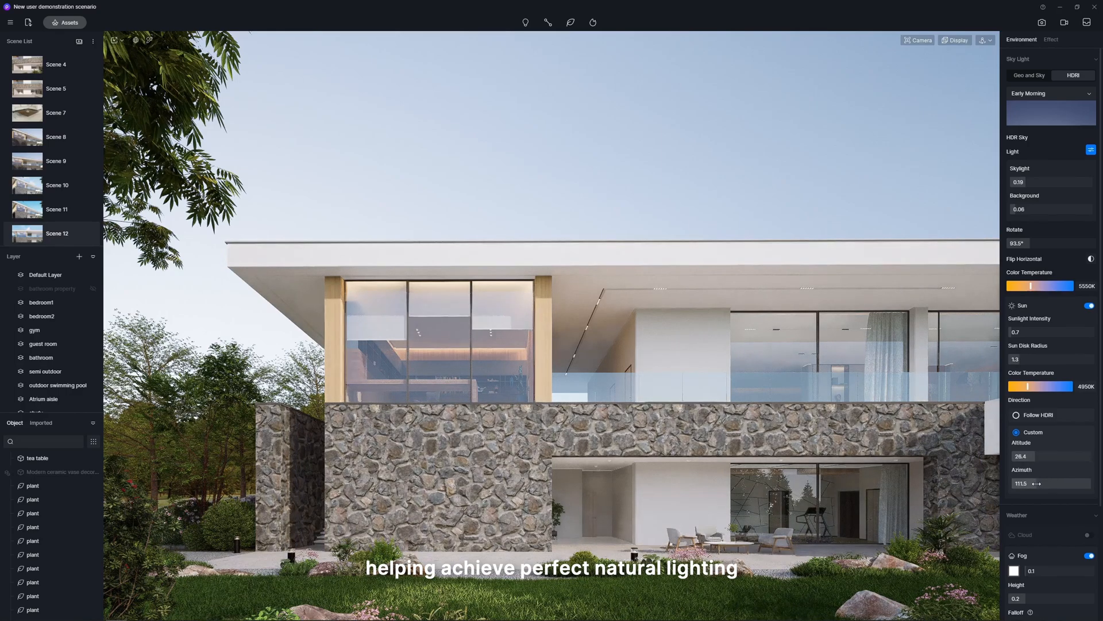
click(1029, 76)
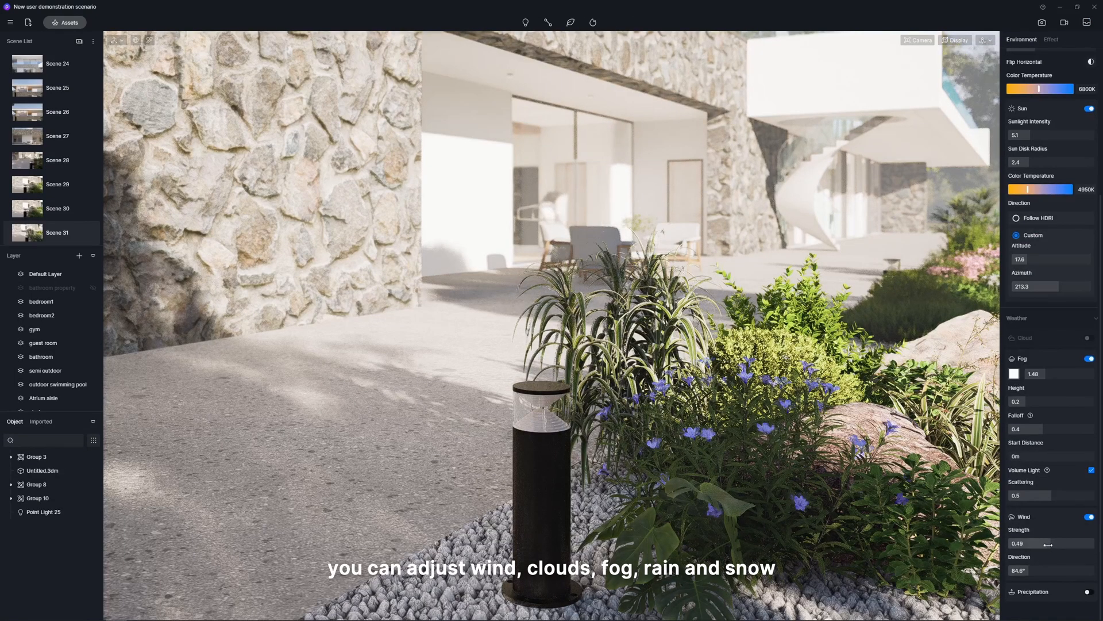
scroll(down, 3)
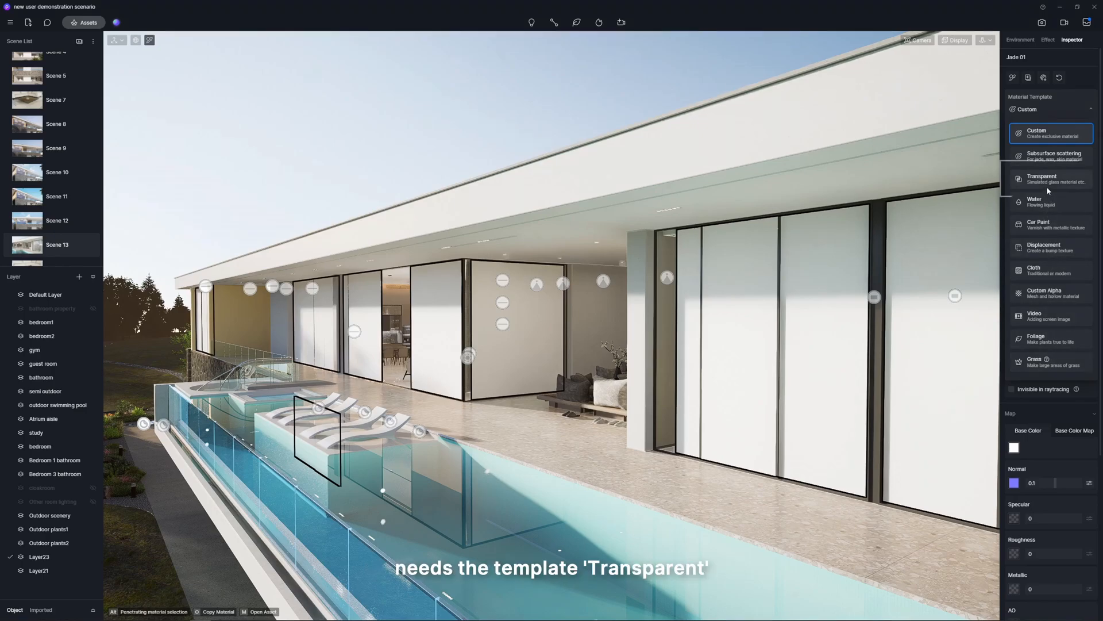
Give the Jade 01 material the Transparent template and adjust its Specular for clear window glass
click(1042, 179)
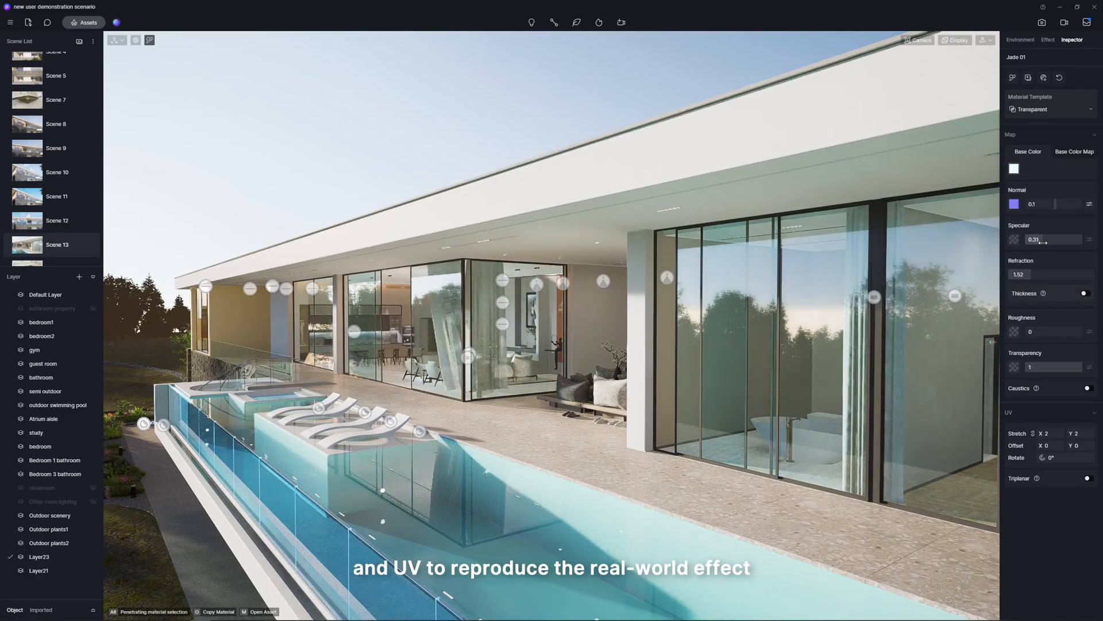
click(1086, 293)
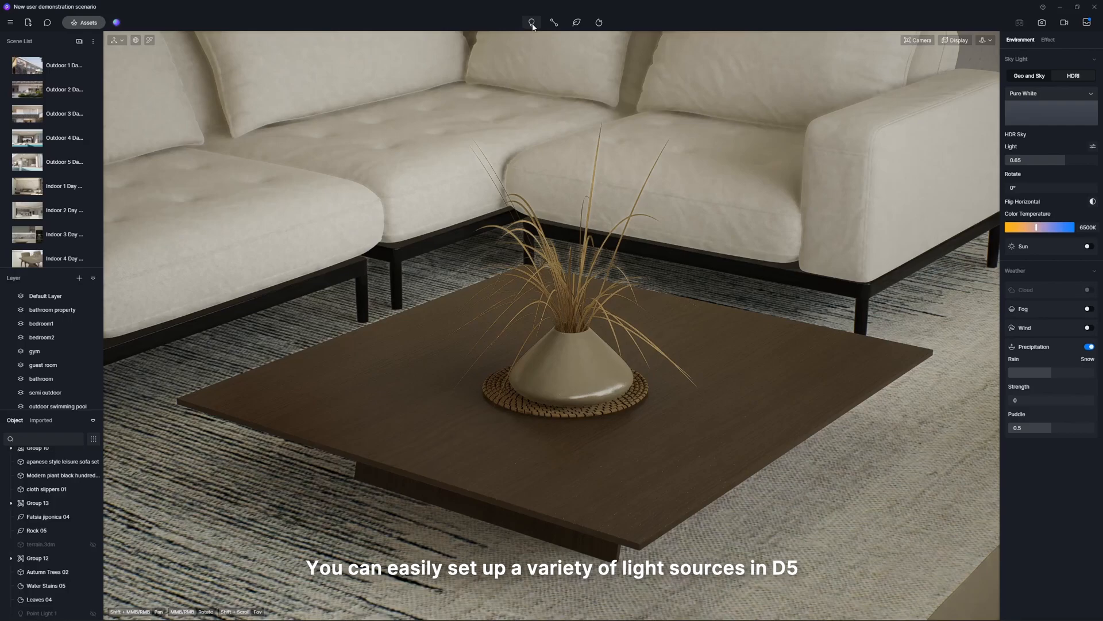
Place a new point light and move it beside the table
click(531, 22)
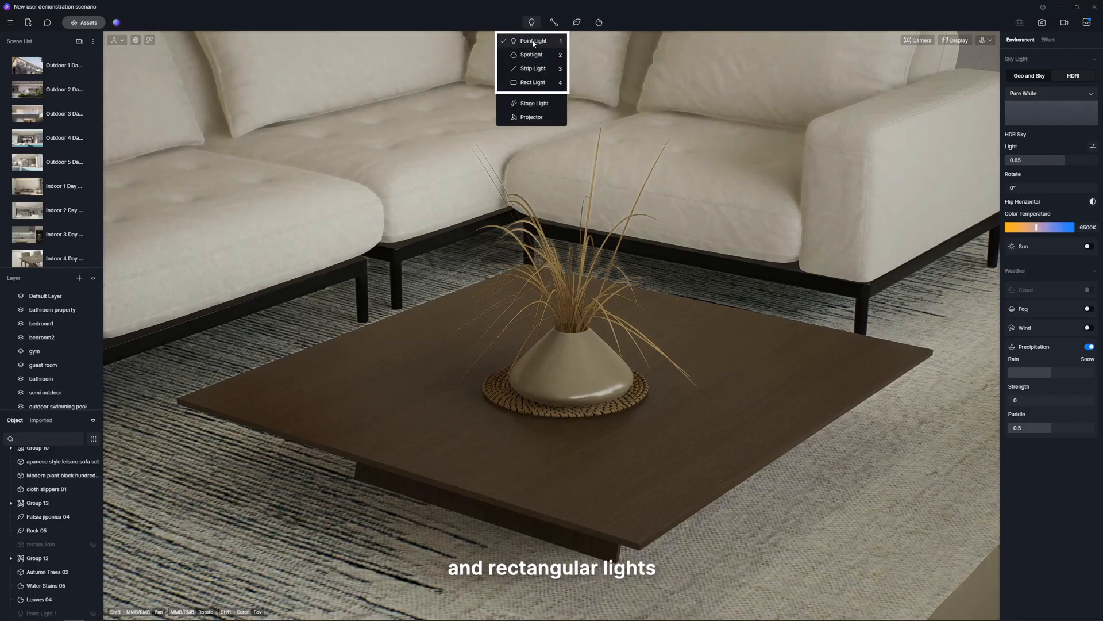
click(534, 40)
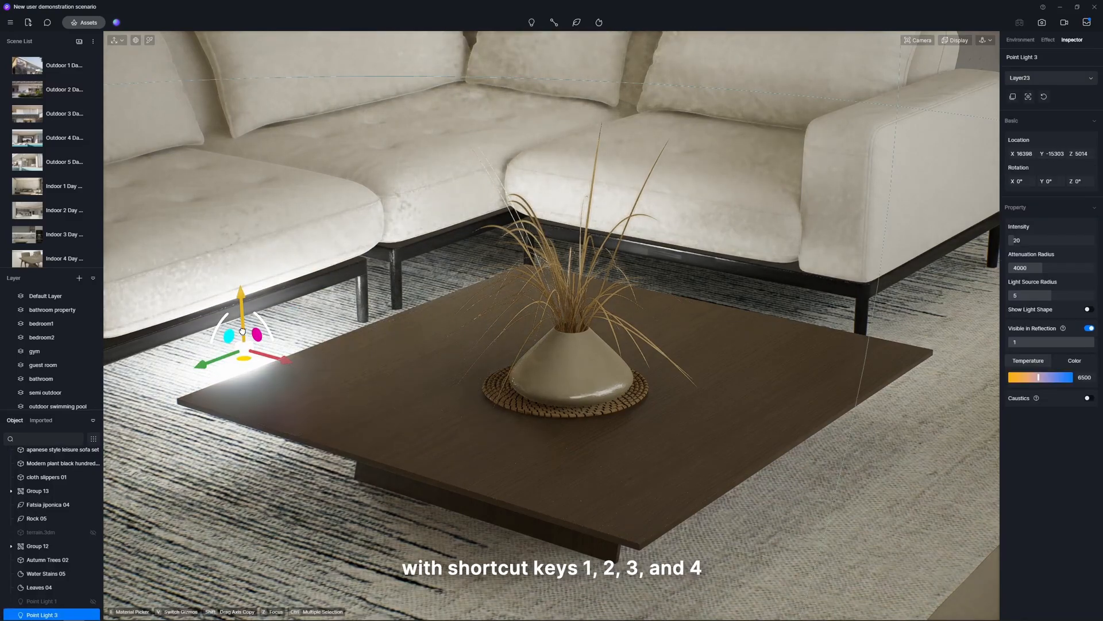
drag(240, 296, 225, 63)
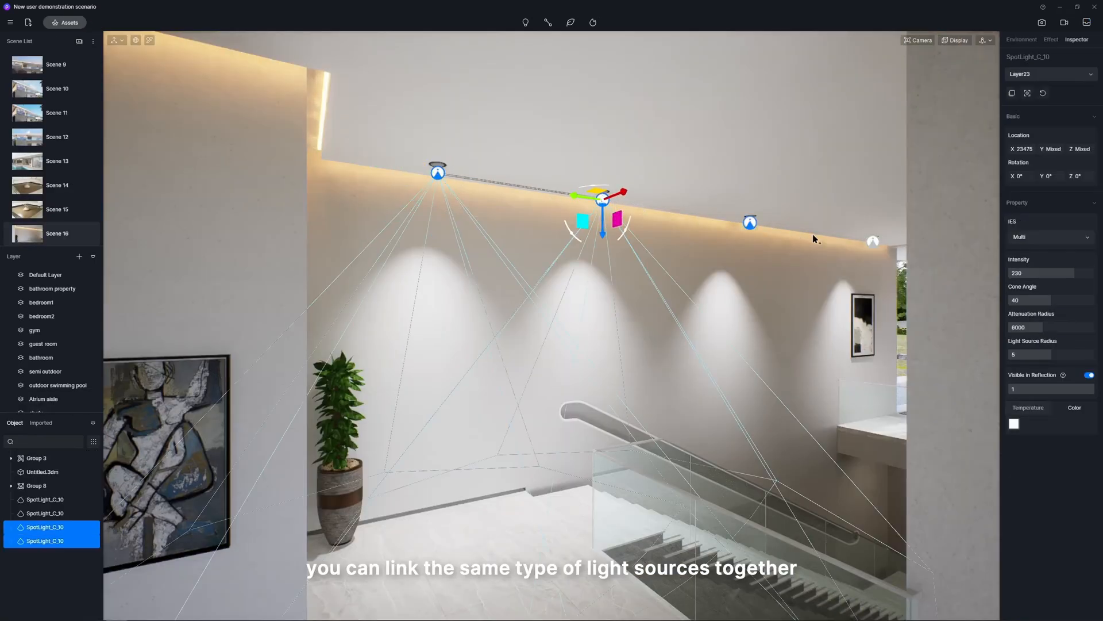
Group the four stair-wall spotlights as Group 10 with Ctrl+G for shared light settings
key(ctrl+g)
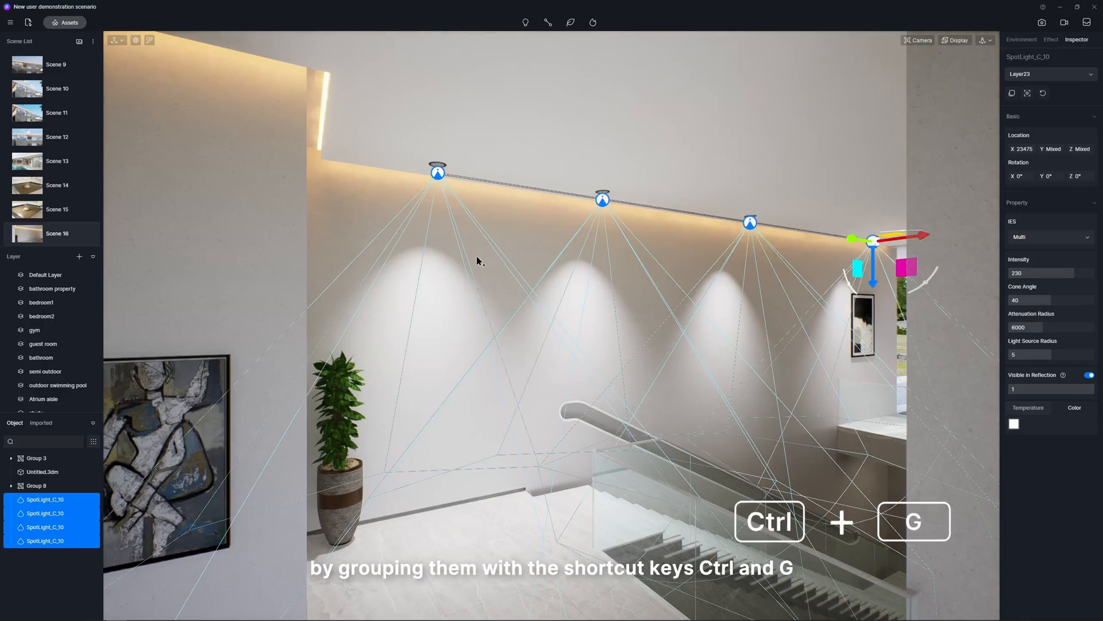
key(ctrl+g)
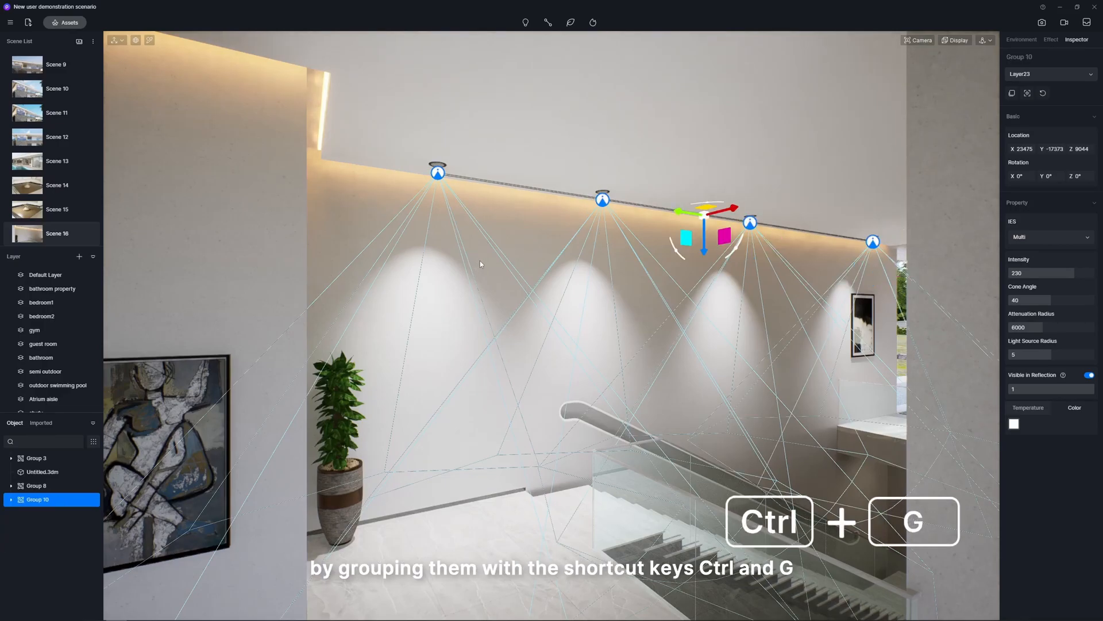
key(ctrl+g)
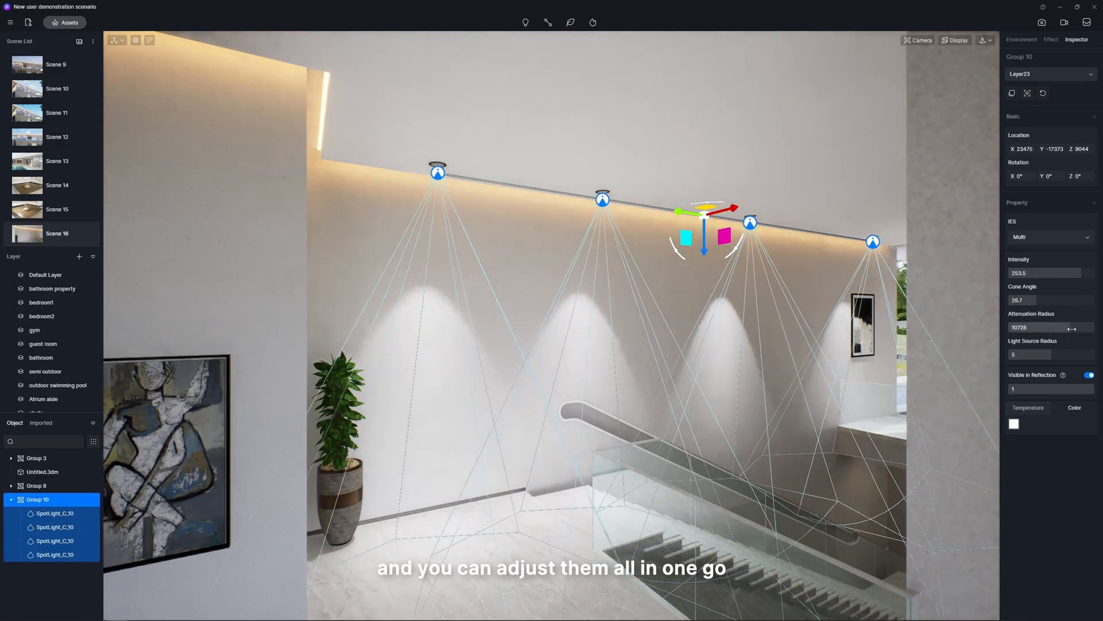
click(1050, 39)
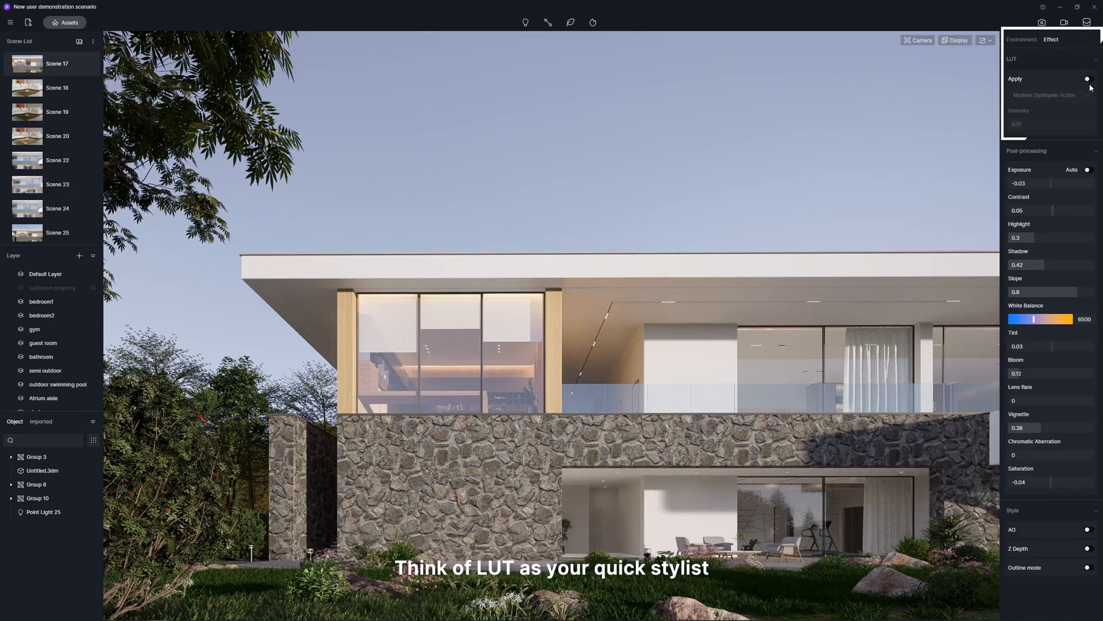
Enable LUT, try Day Night, settle on Modern Dystopian Action and retune a post-processing slider
click(1089, 95)
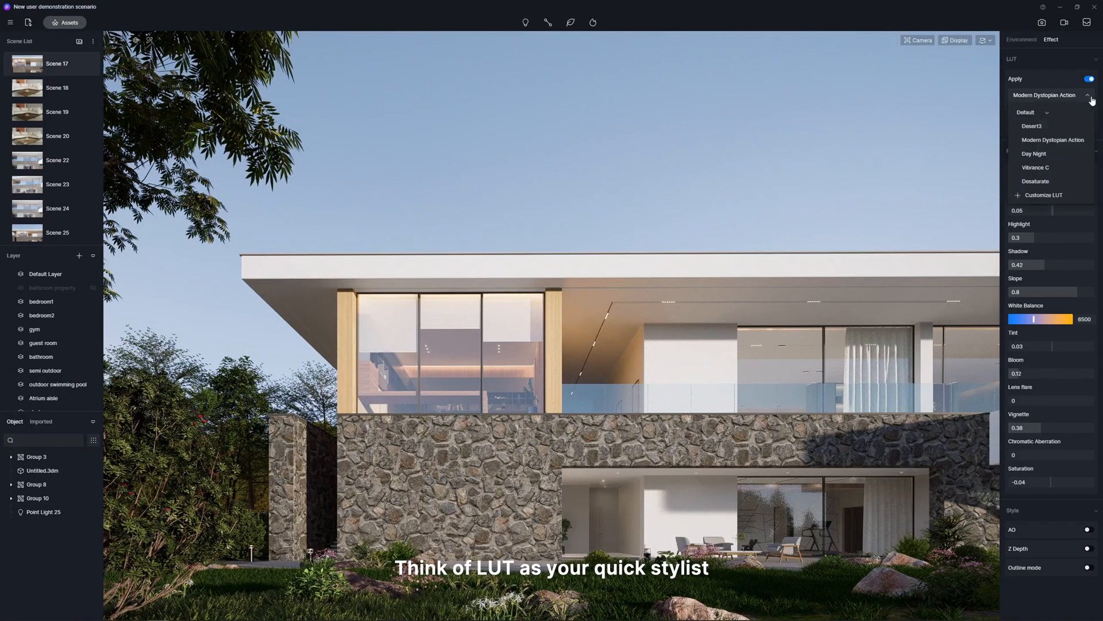
click(1033, 153)
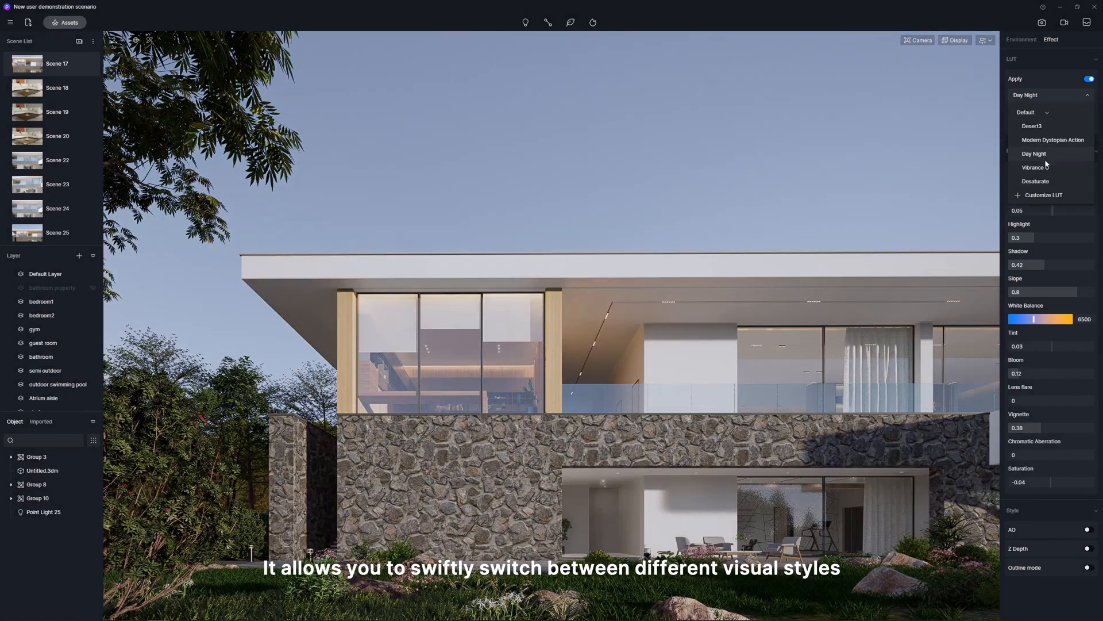
click(1053, 139)
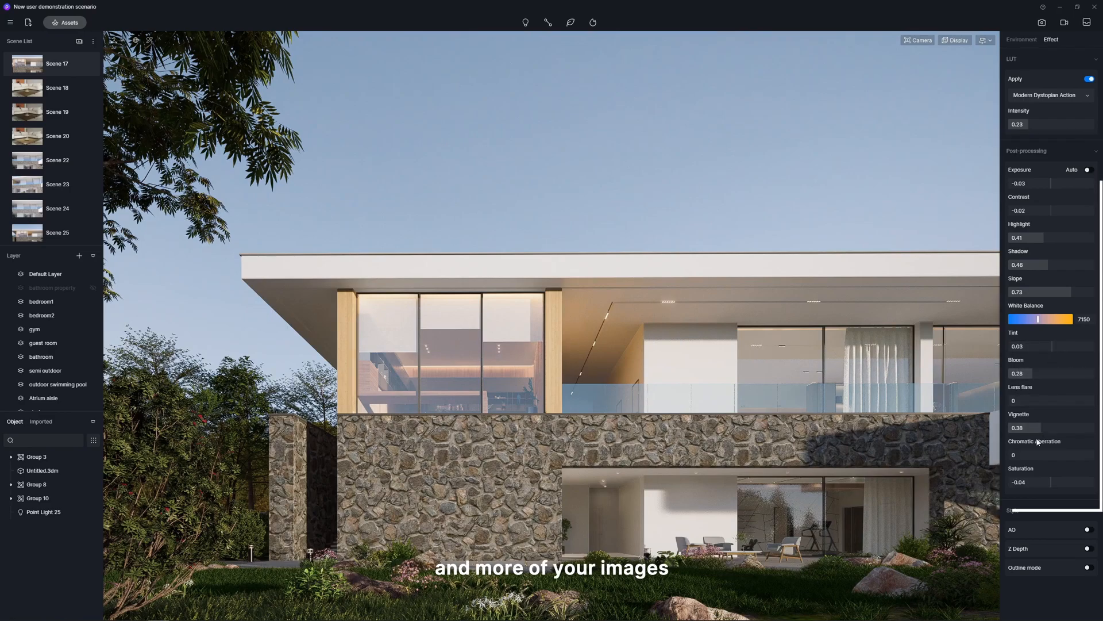
click(1088, 529)
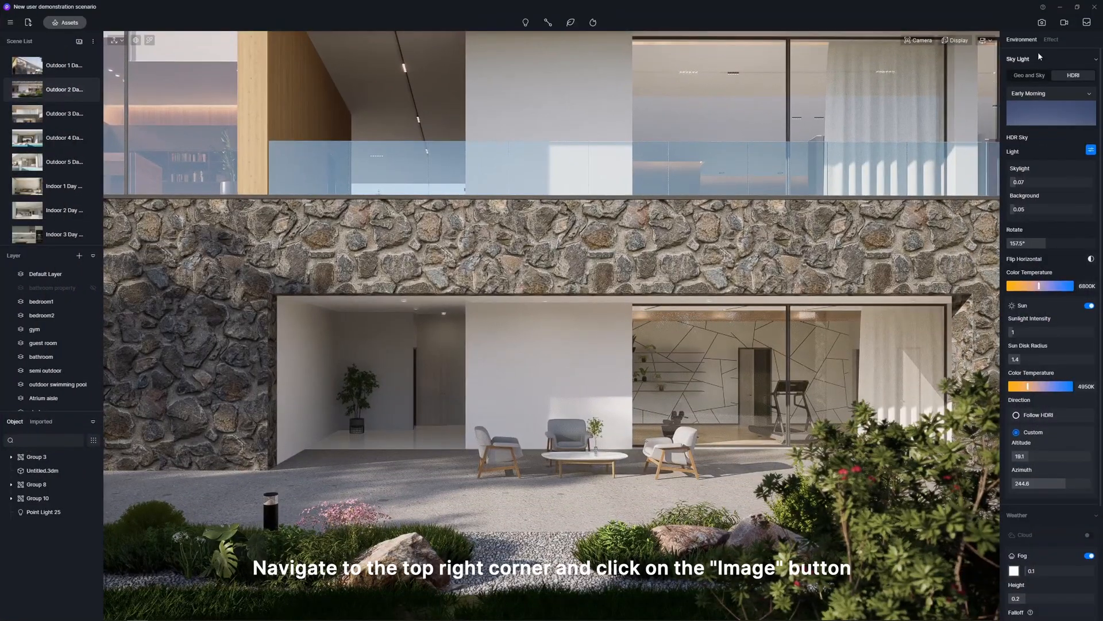
Configure a 16:9, 2K (2048×1080) still image with channel maps and start the render
click(1043, 22)
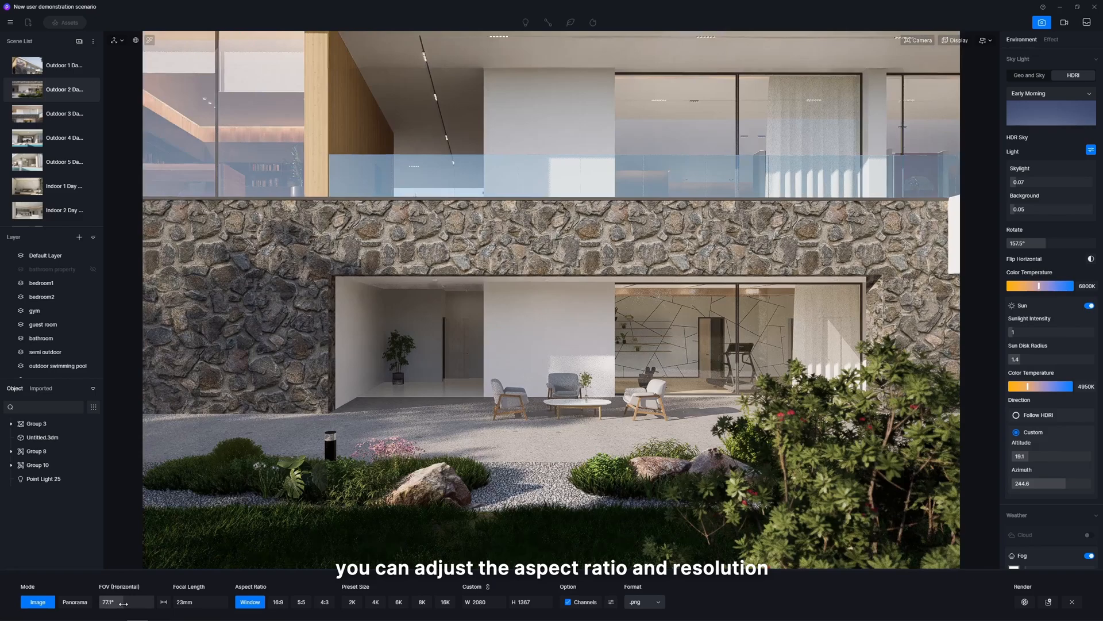
click(278, 601)
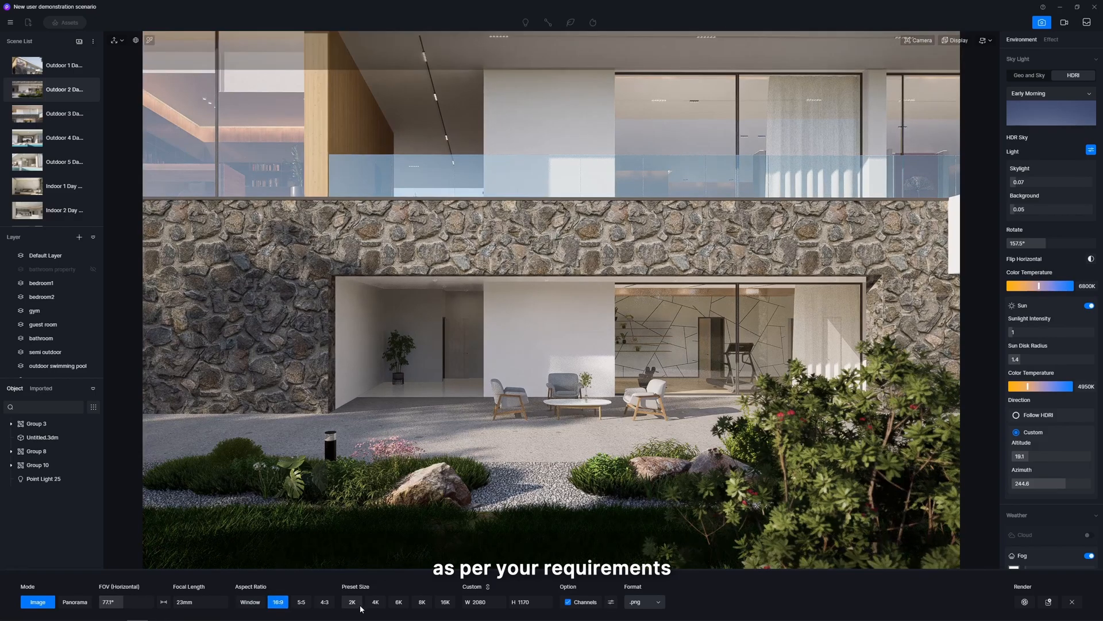
click(351, 601)
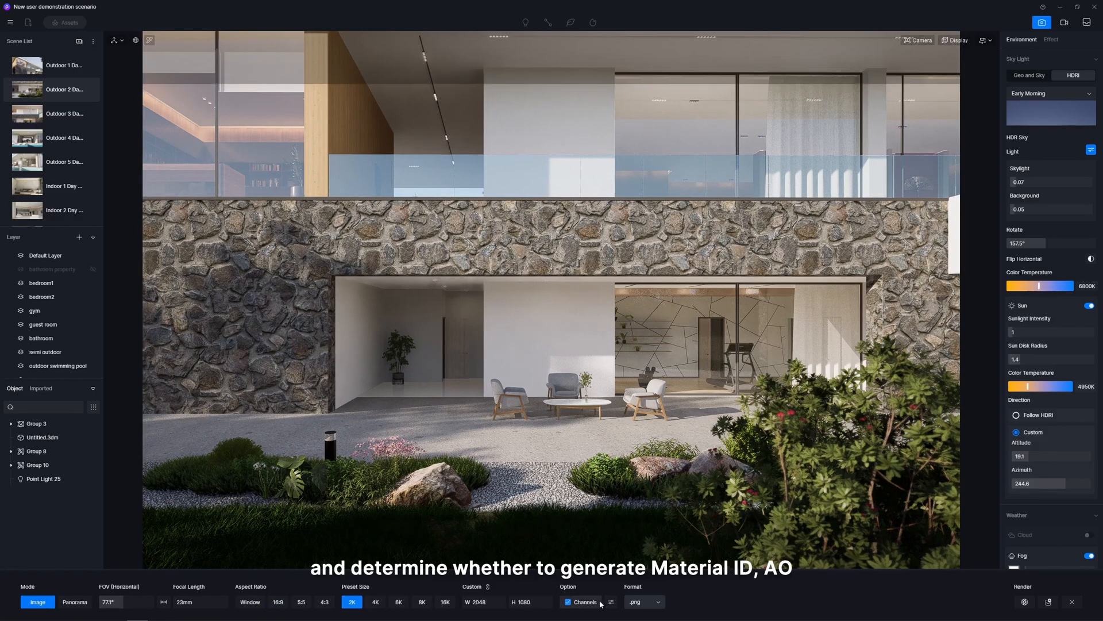
click(598, 601)
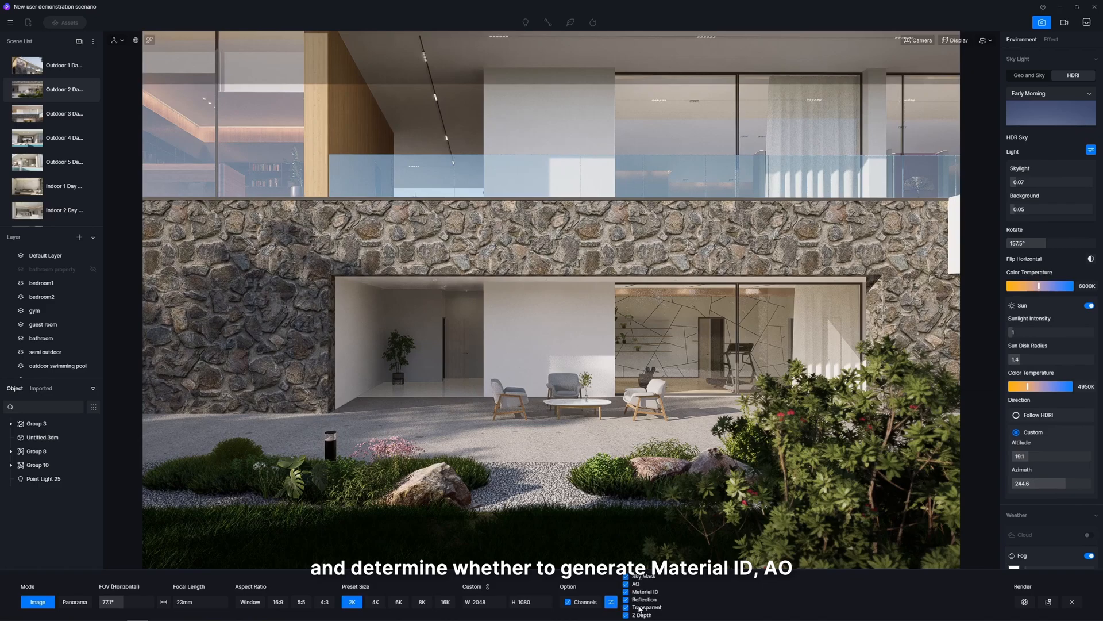
mouse_move(682, 599)
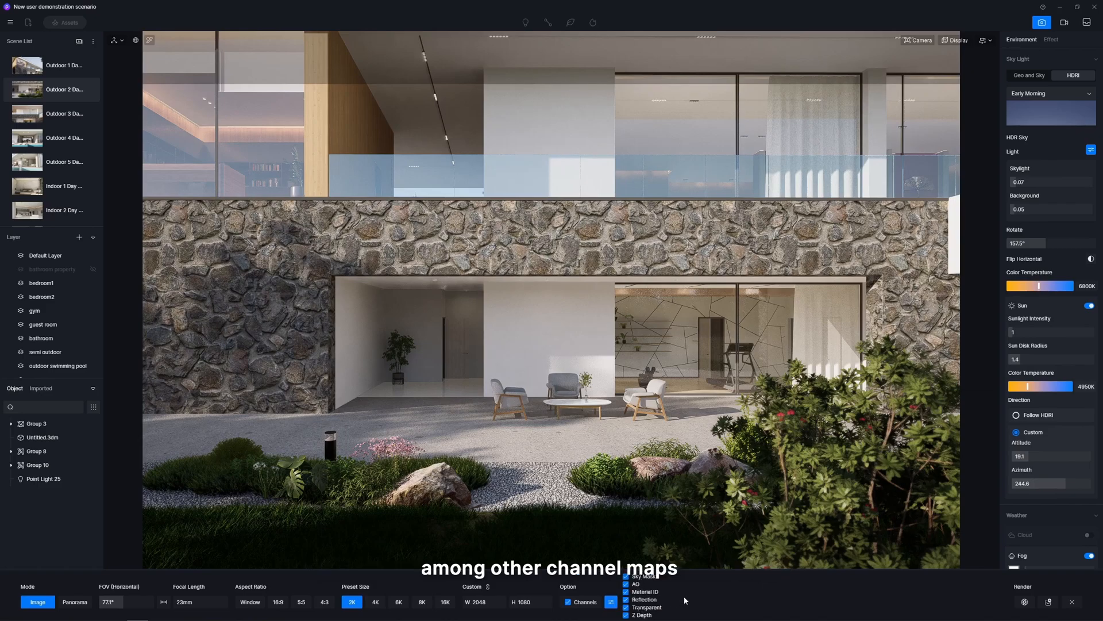
click(74, 601)
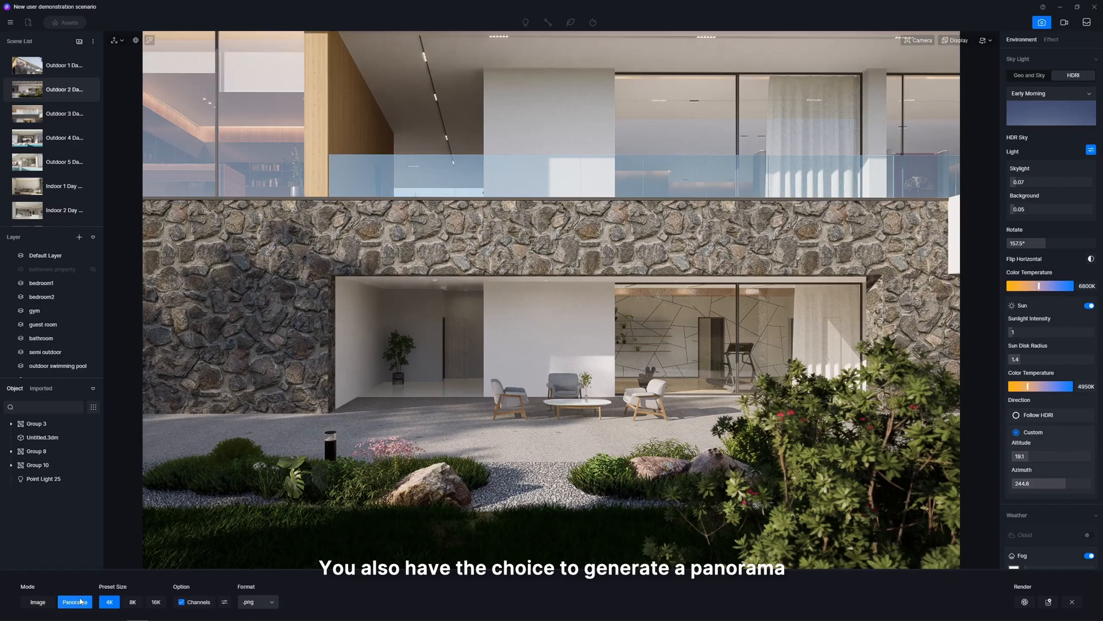
click(37, 601)
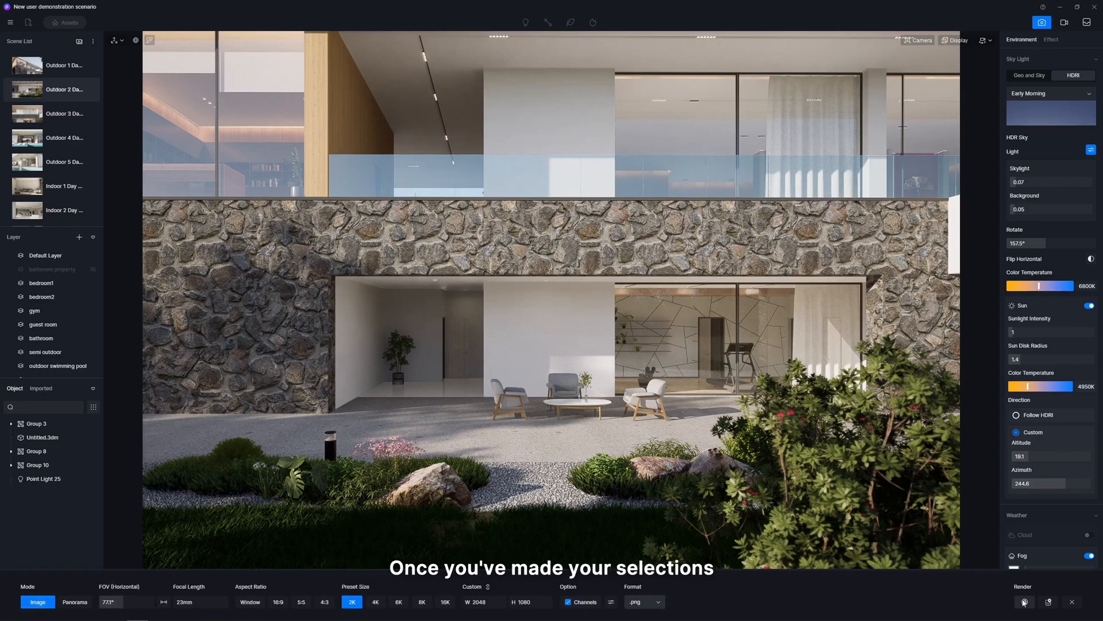
click(1024, 601)
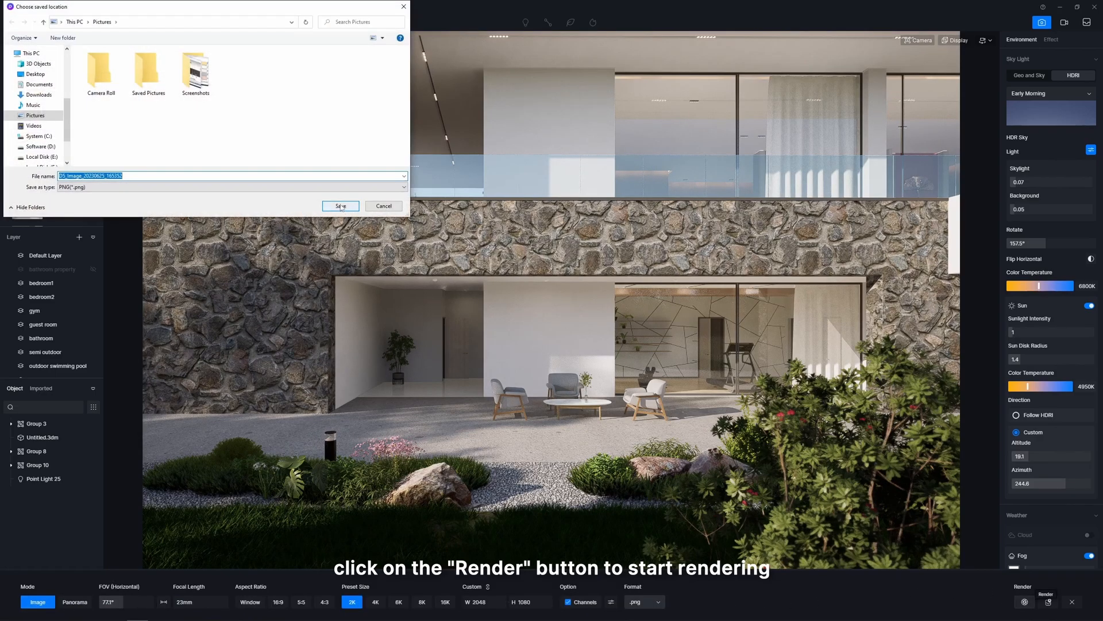
Confirm the image save location, then build Clip 1 from two current-view shots and play it back
click(340, 206)
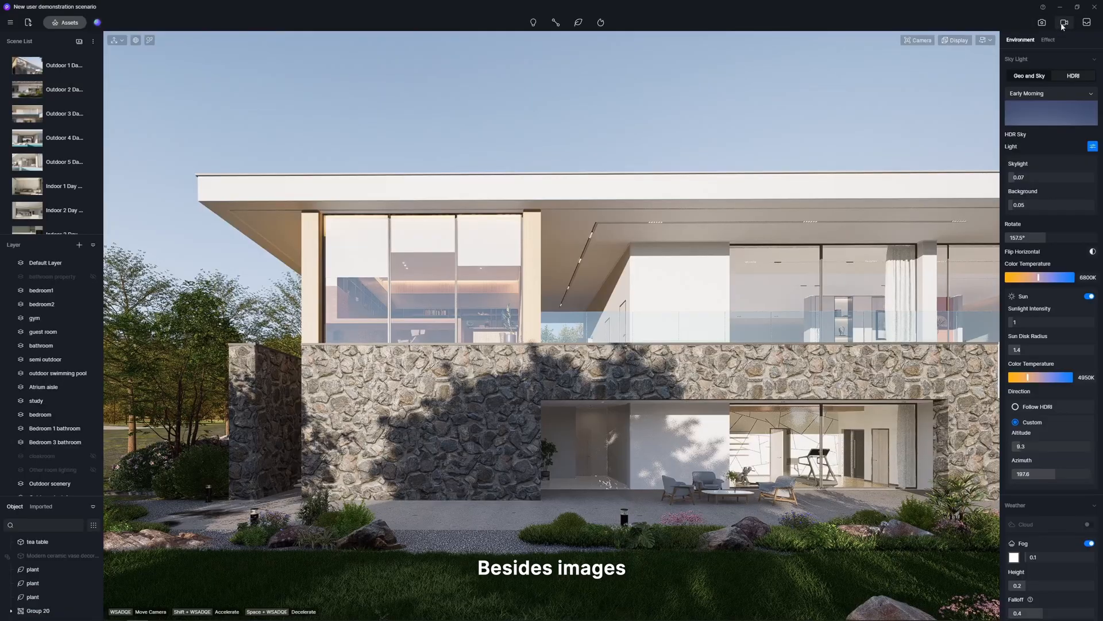
click(1064, 23)
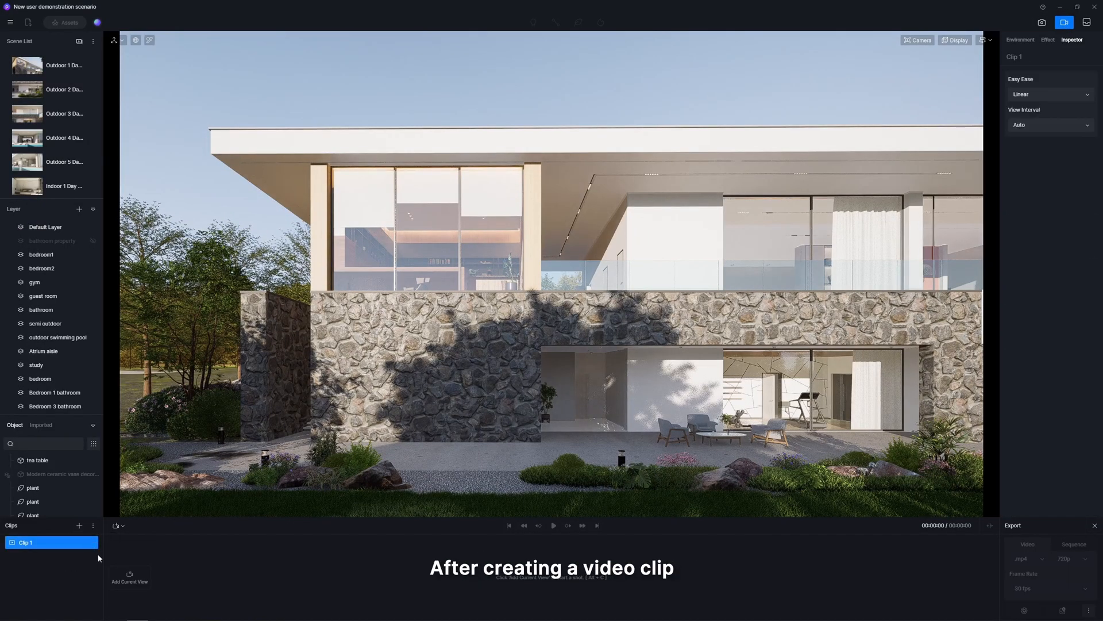
click(130, 576)
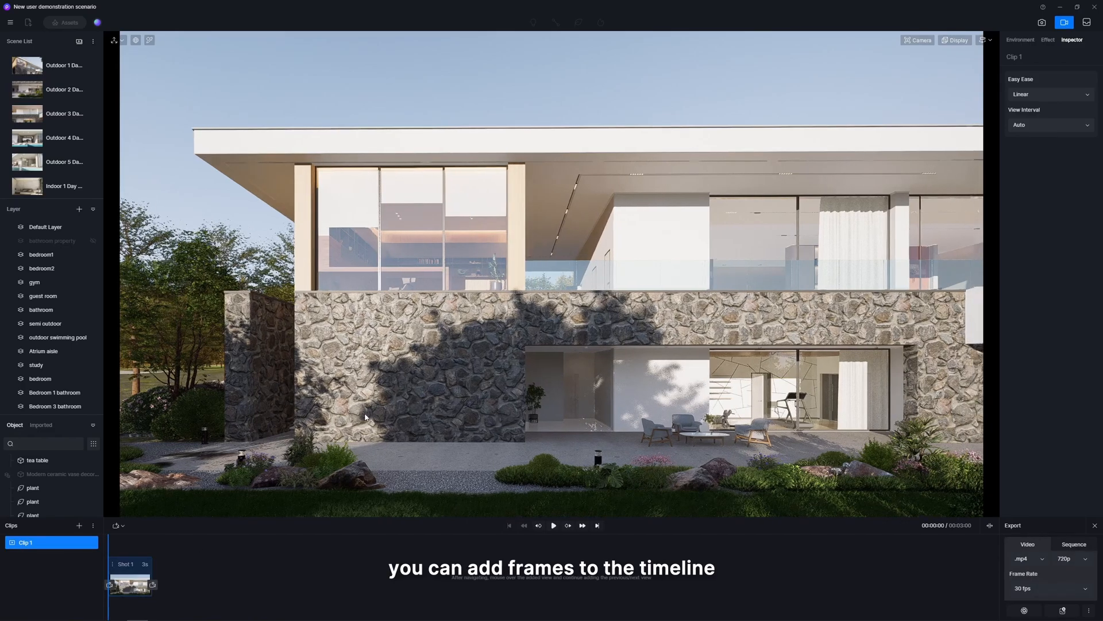
click(1019, 39)
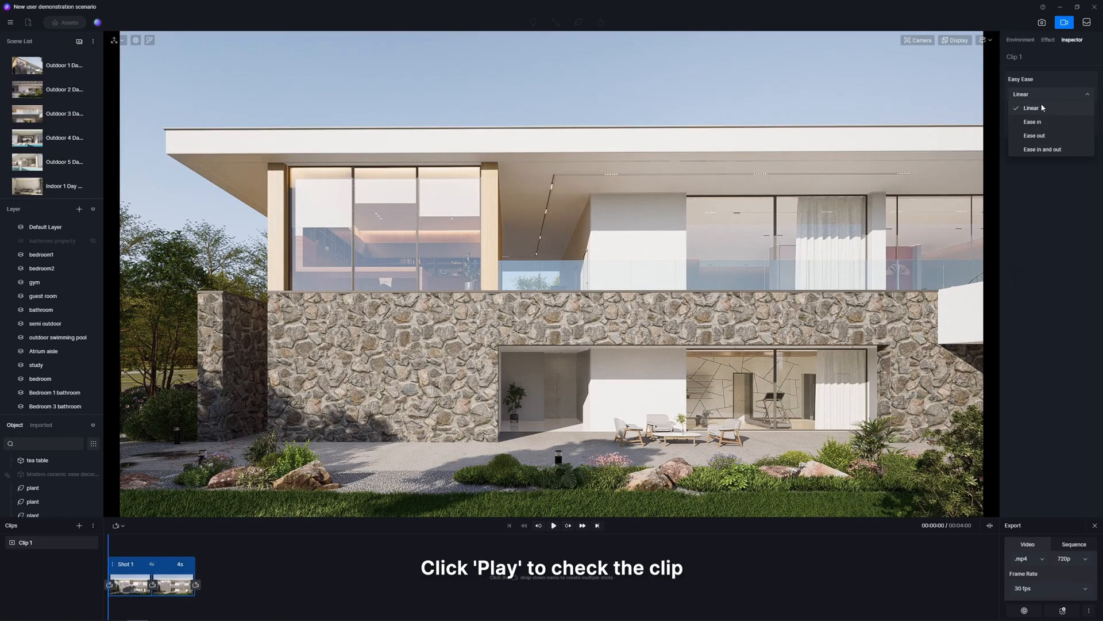
click(552, 525)
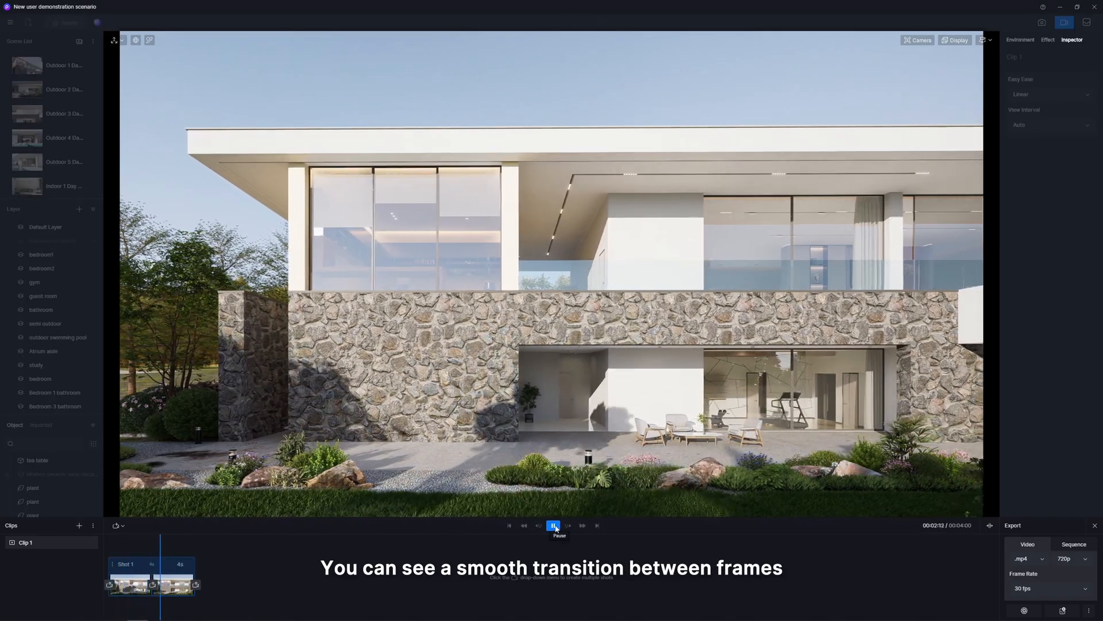
click(554, 525)
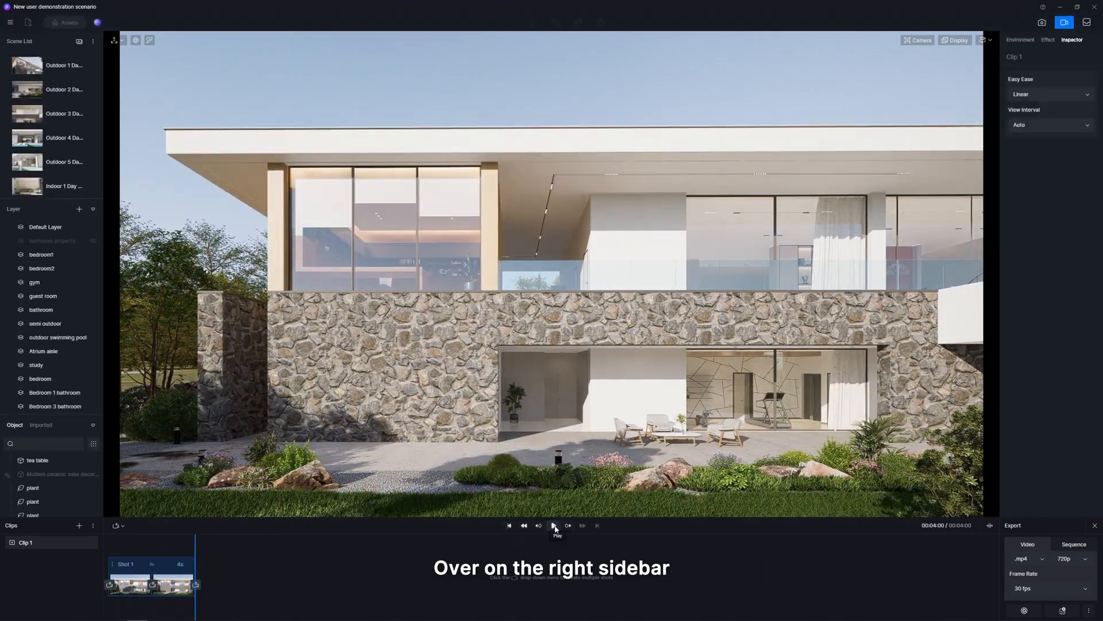
Export Clip 1 as a 720p MP4 and confirm the save folder to start rendering
click(1027, 559)
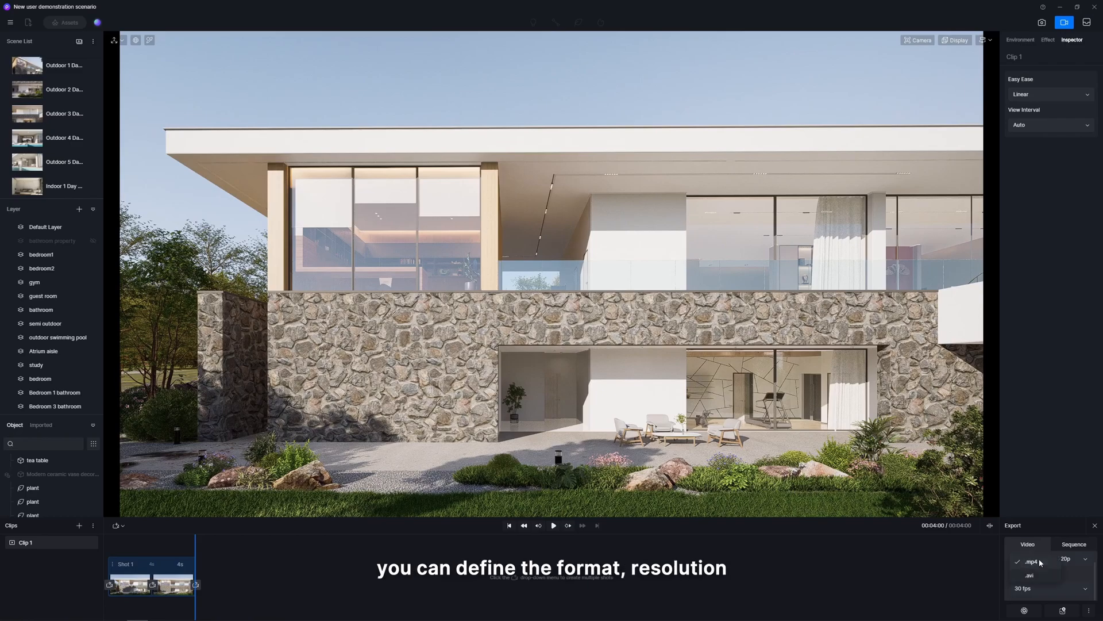
click(1066, 559)
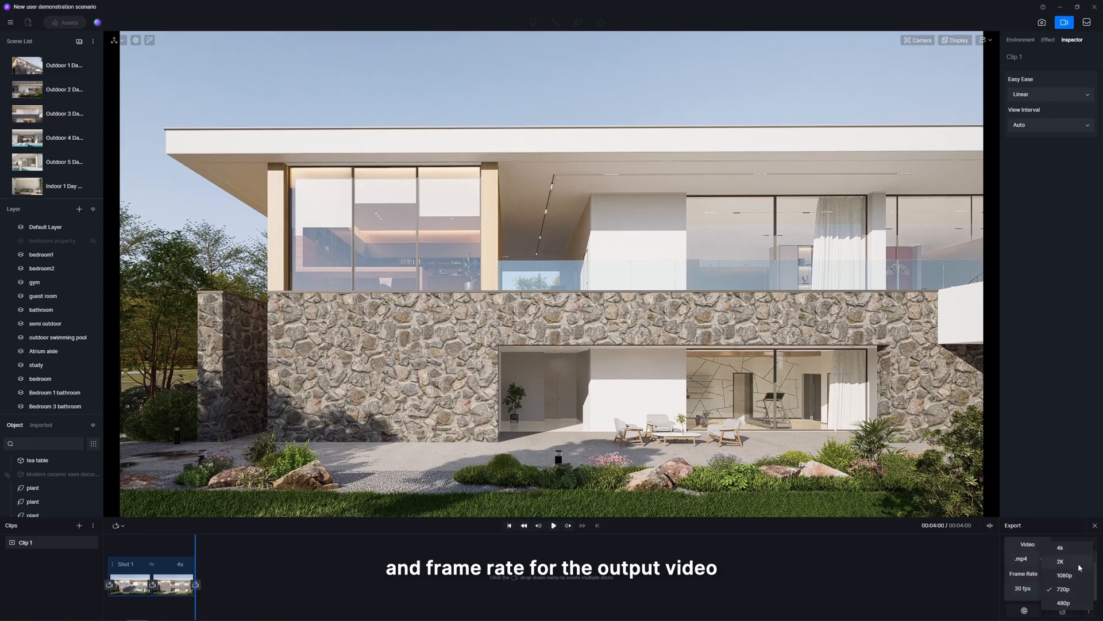
click(1063, 588)
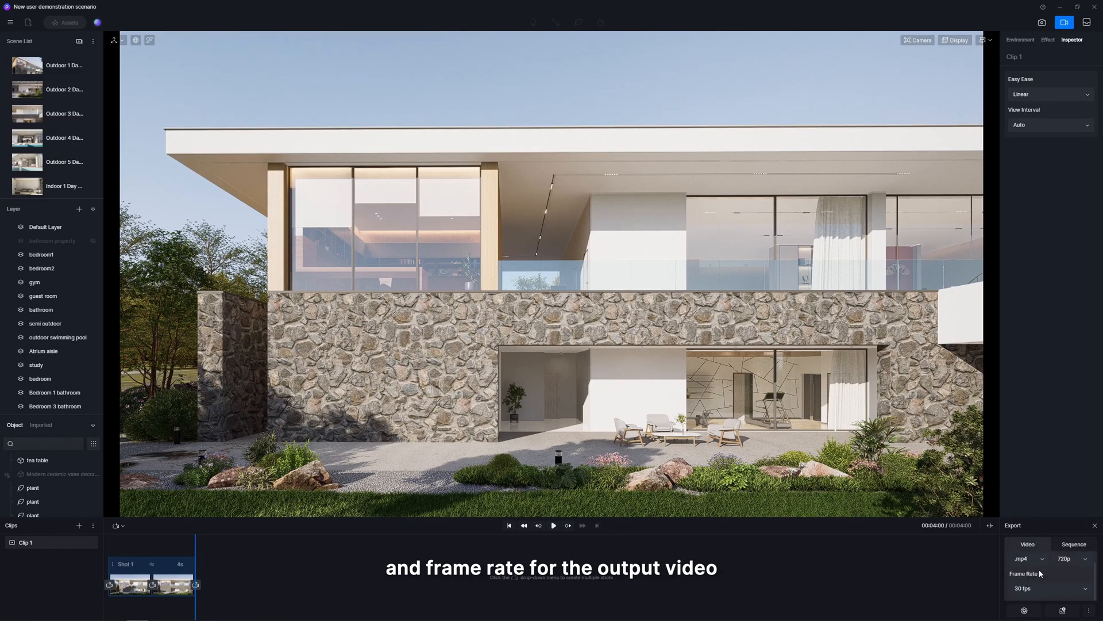
click(1024, 610)
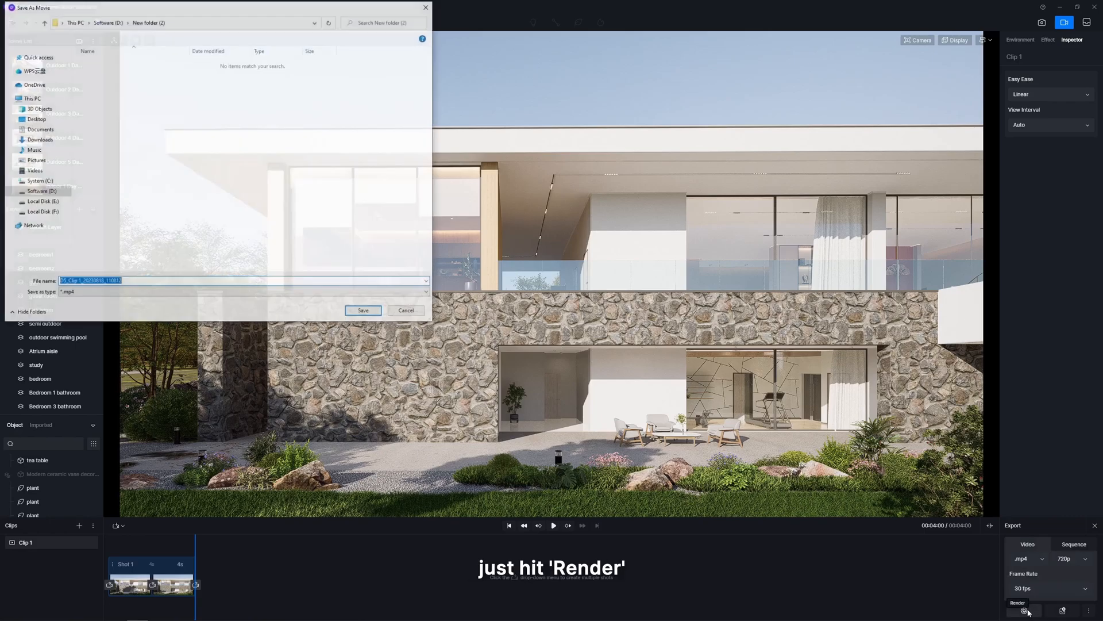
click(363, 310)
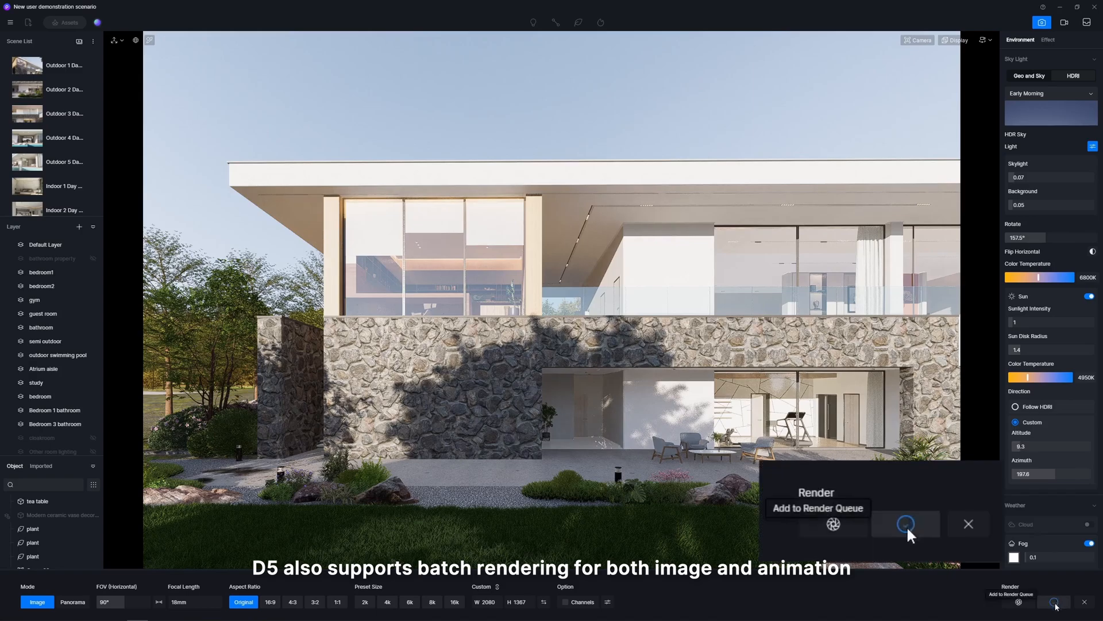
Select all pending queue items, Clip 1.mp4 and Image.png, and start the batch render
click(1064, 23)
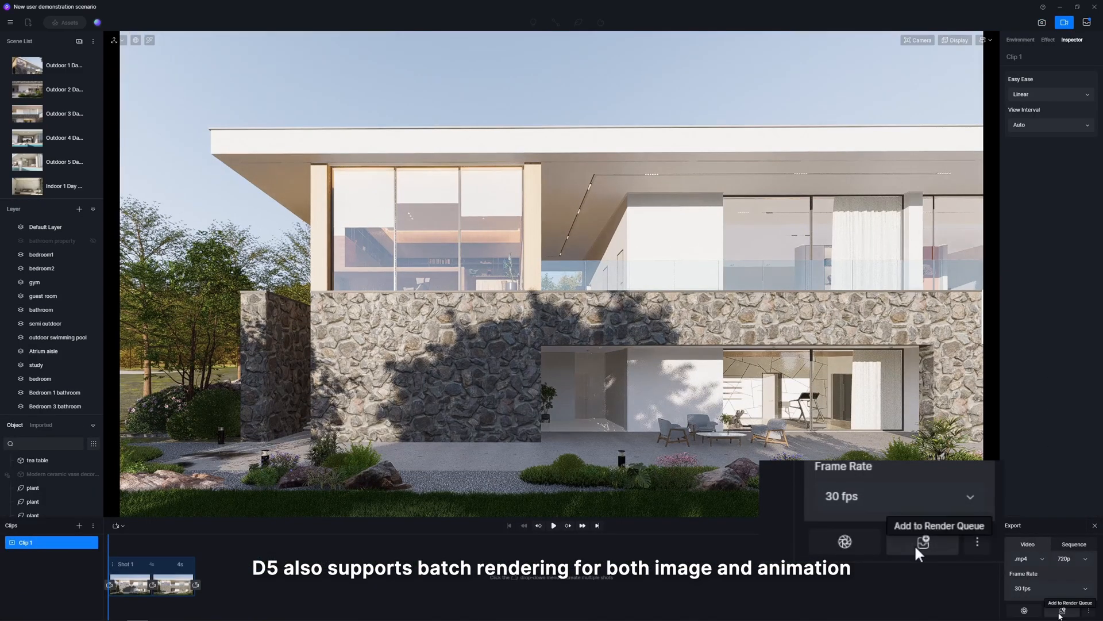
click(923, 541)
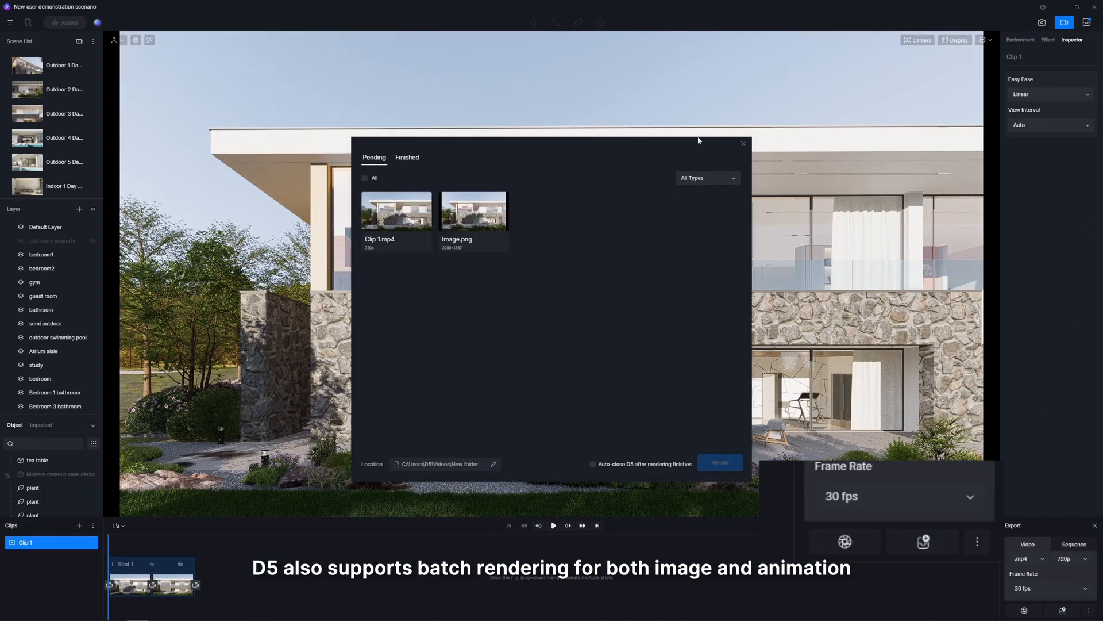
click(364, 177)
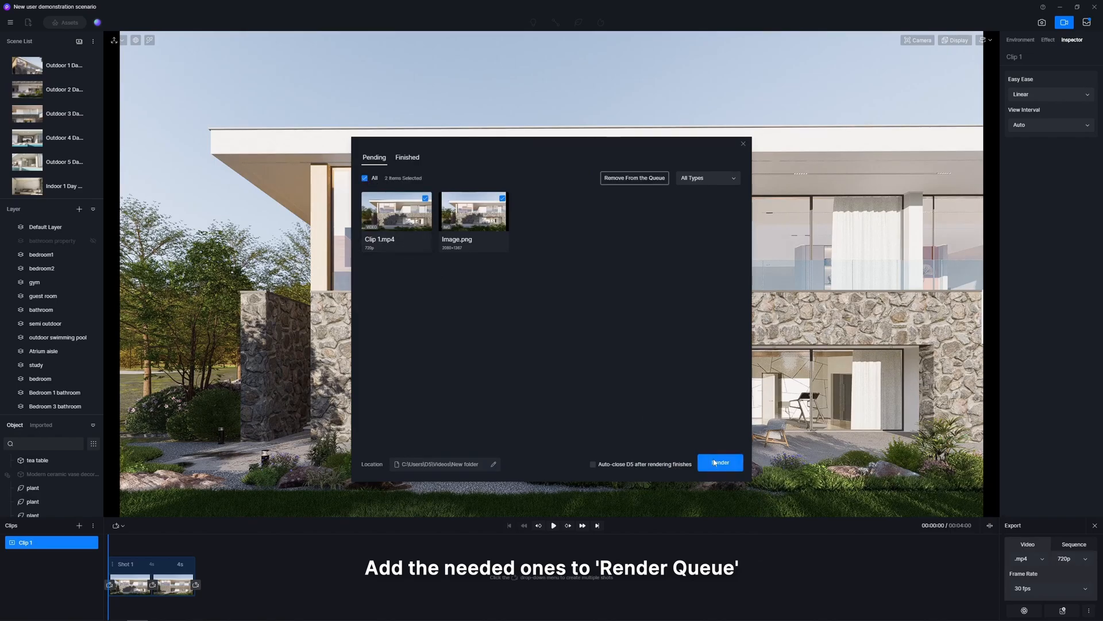
click(720, 462)
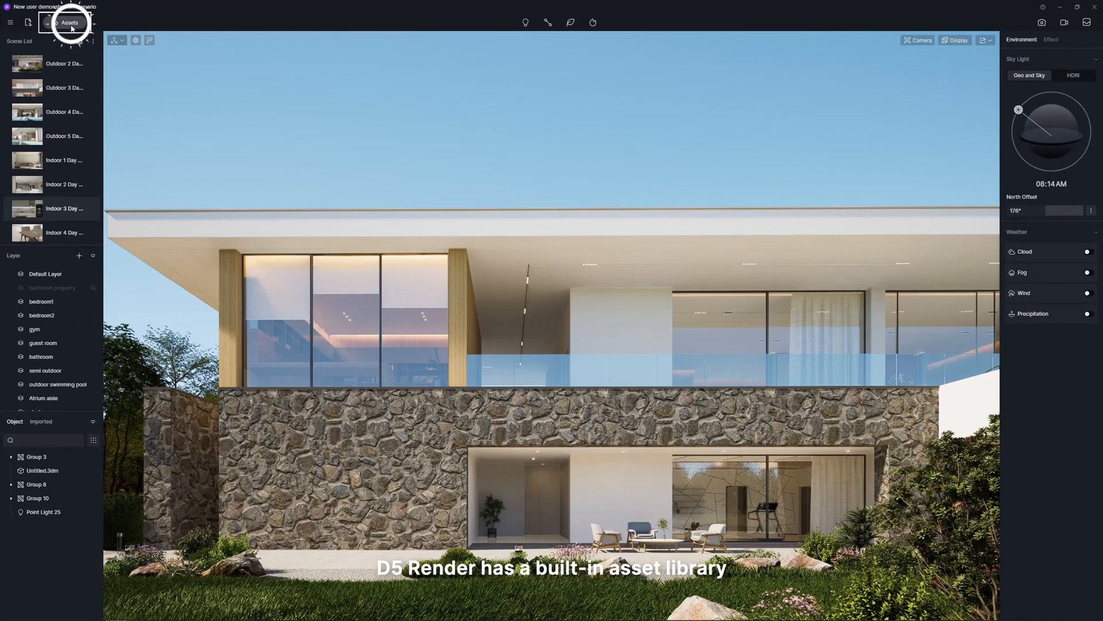
Browse the asset library's Model, Material and Particle tabs and place a Nephrolepis auriculata on the gravel
click(68, 22)
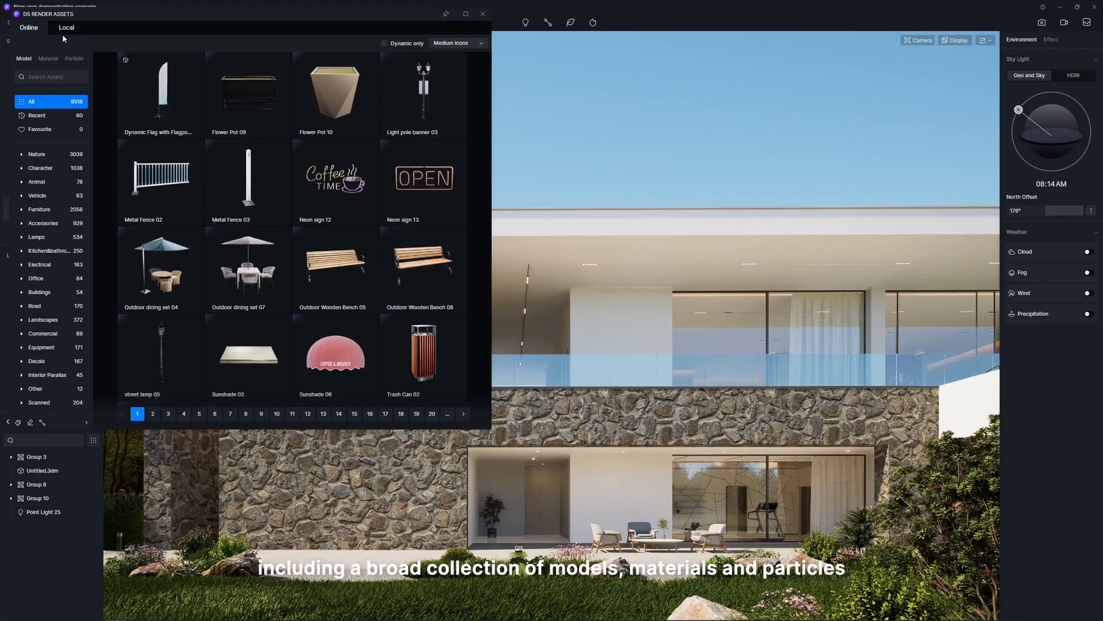
click(47, 59)
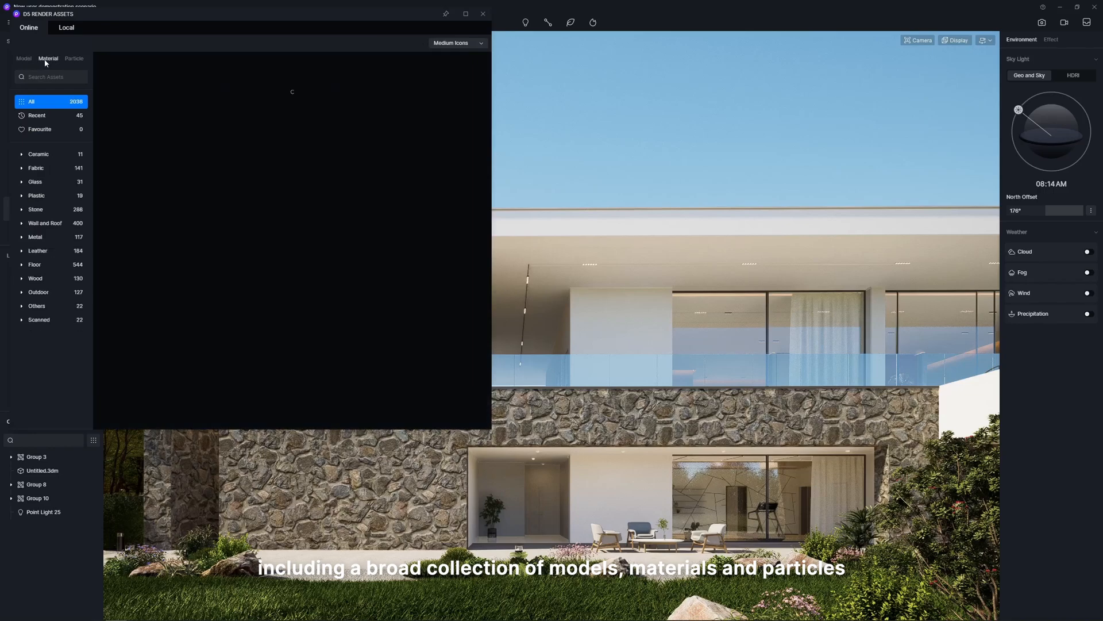
click(73, 59)
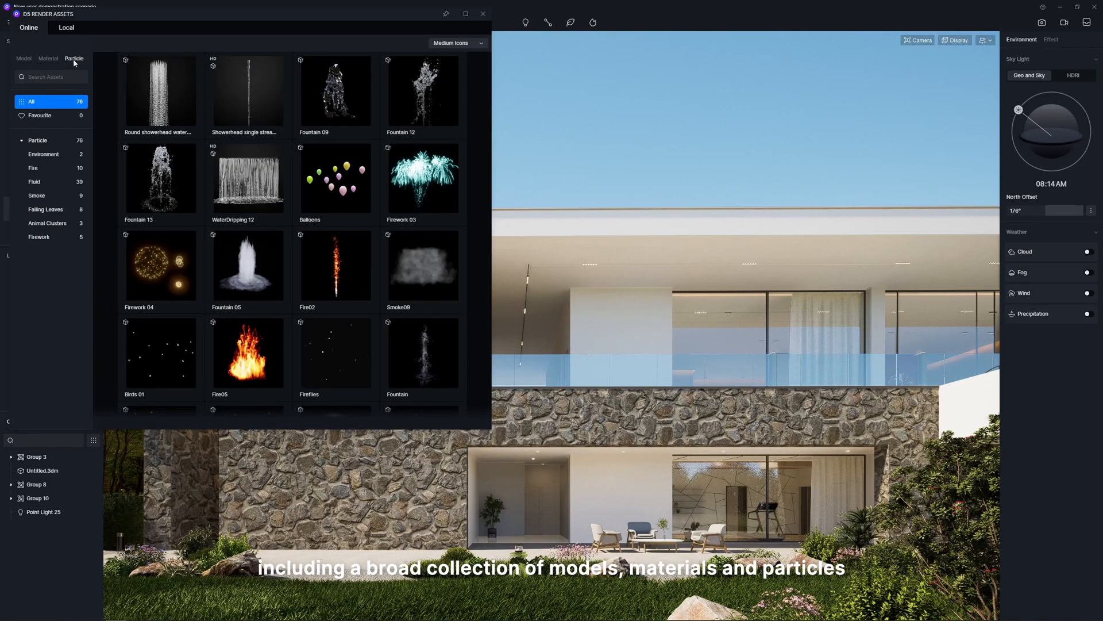
click(22, 58)
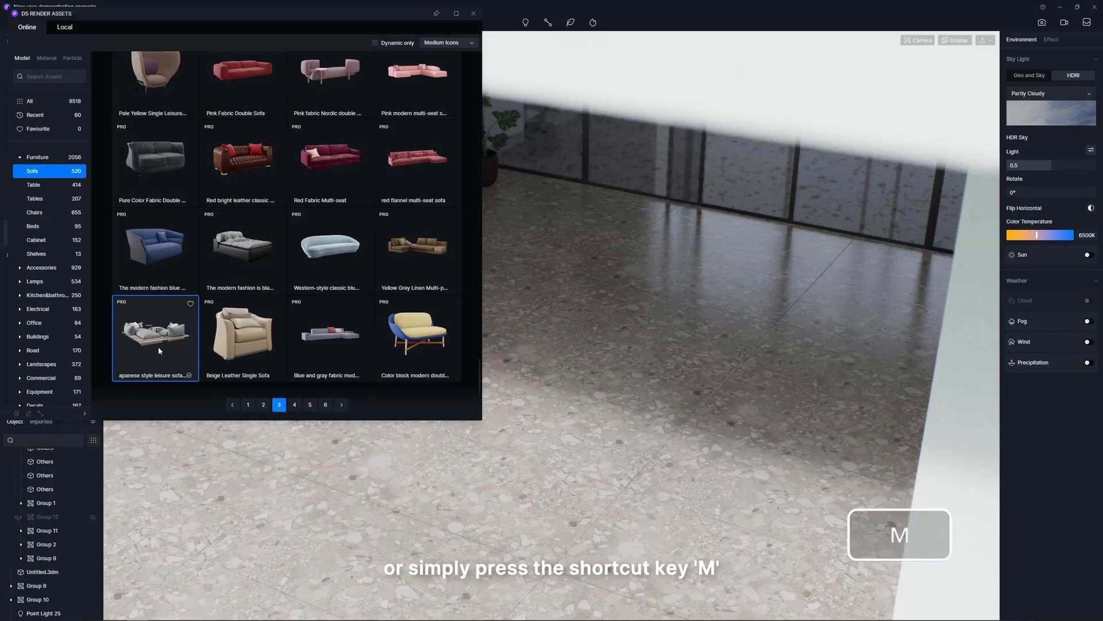
key(m)
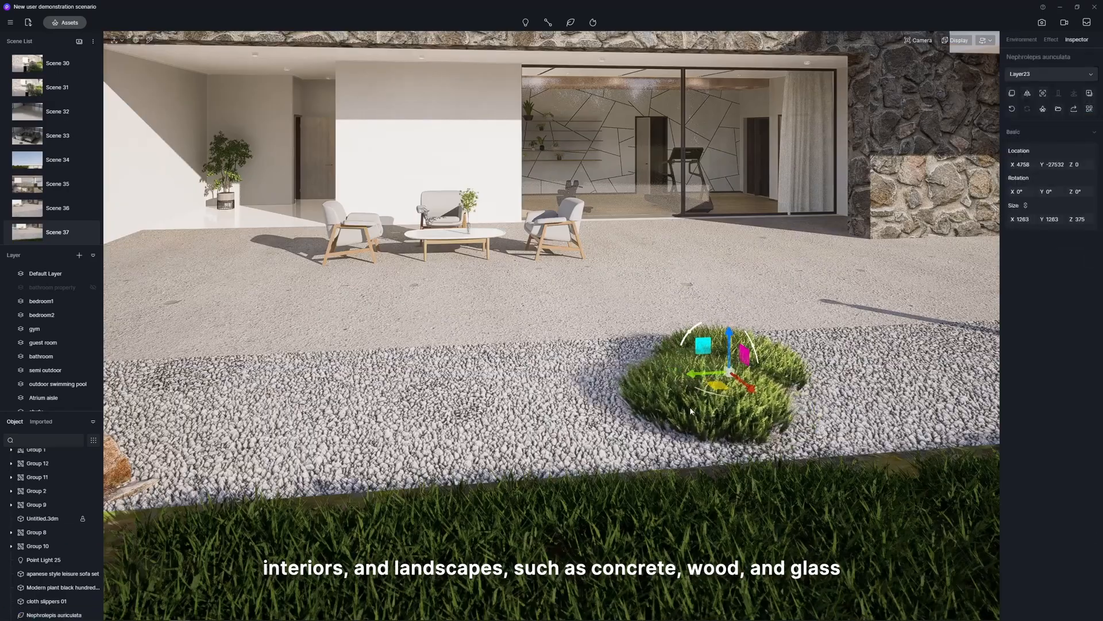
Add more plants to the gravel bed and search 'building' in the asset library's Model tab
click(69, 21)
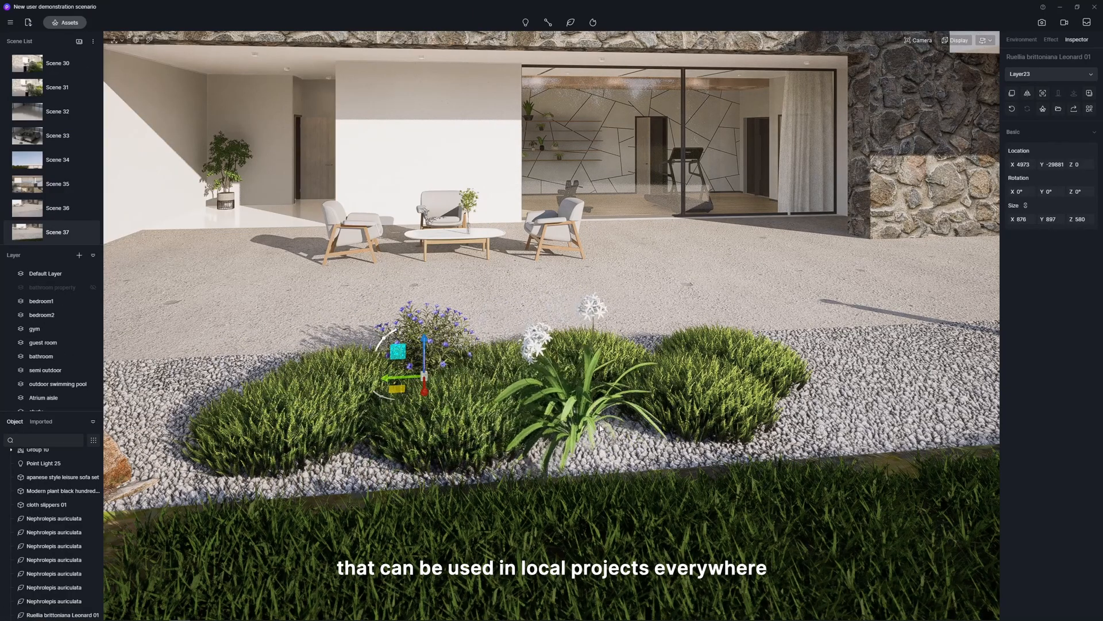
click(64, 22)
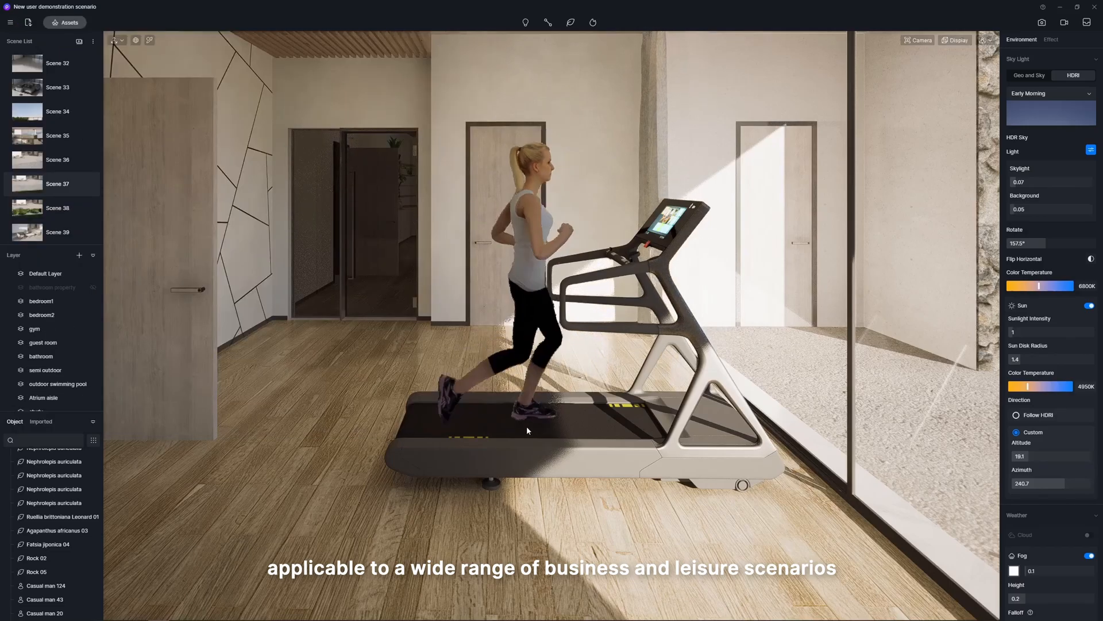
click(1052, 39)
text(building)
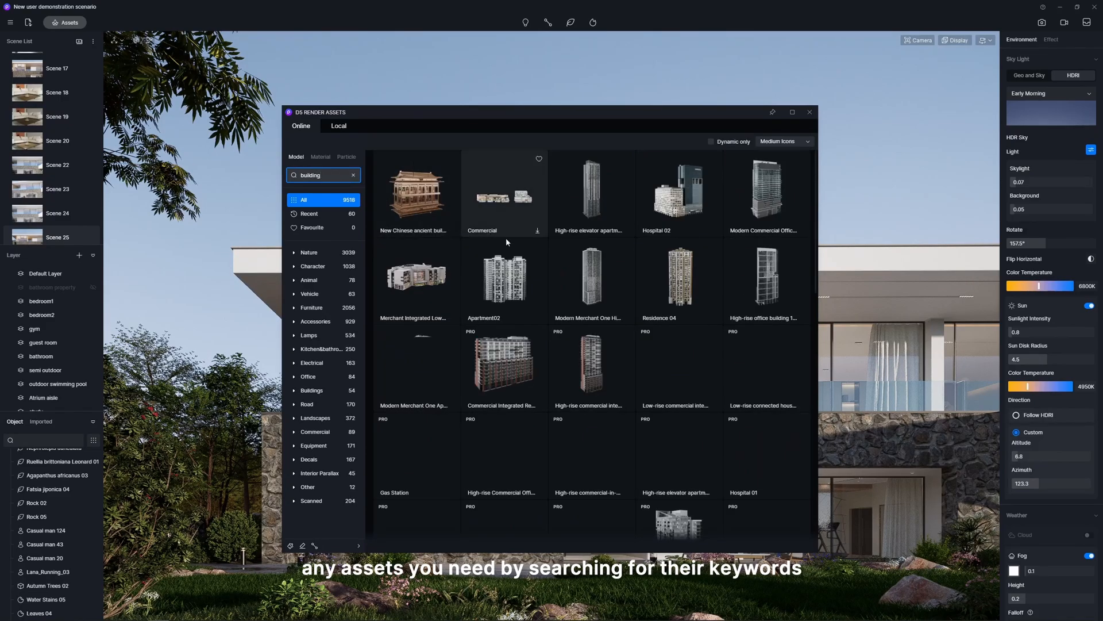
Favourite the Low-rise commercial hotel building in the building search results
scroll(down, 3)
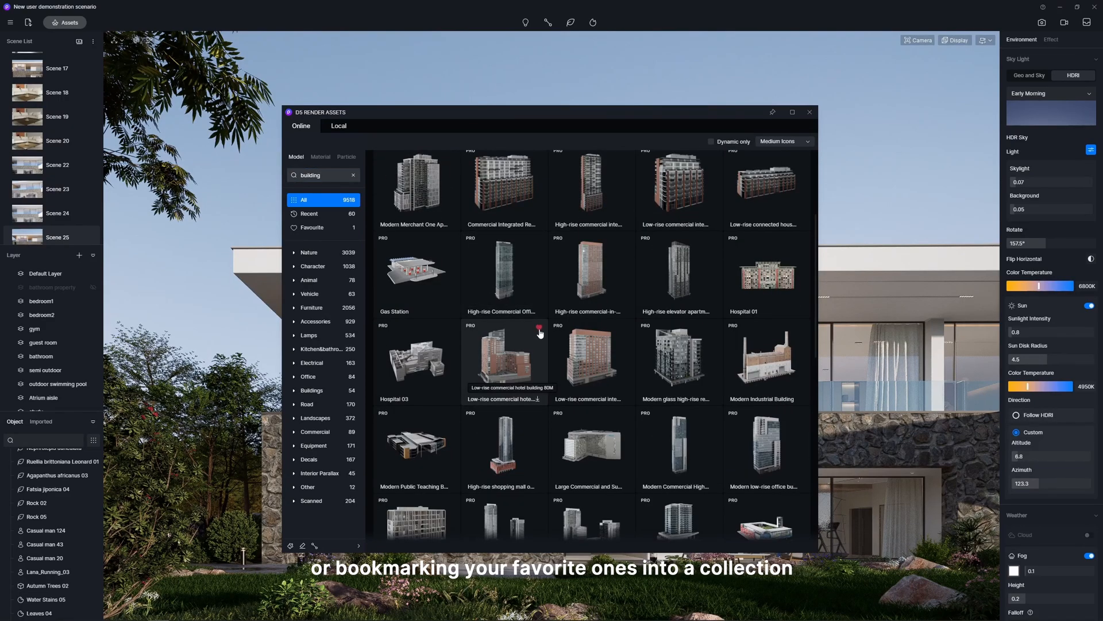
click(313, 226)
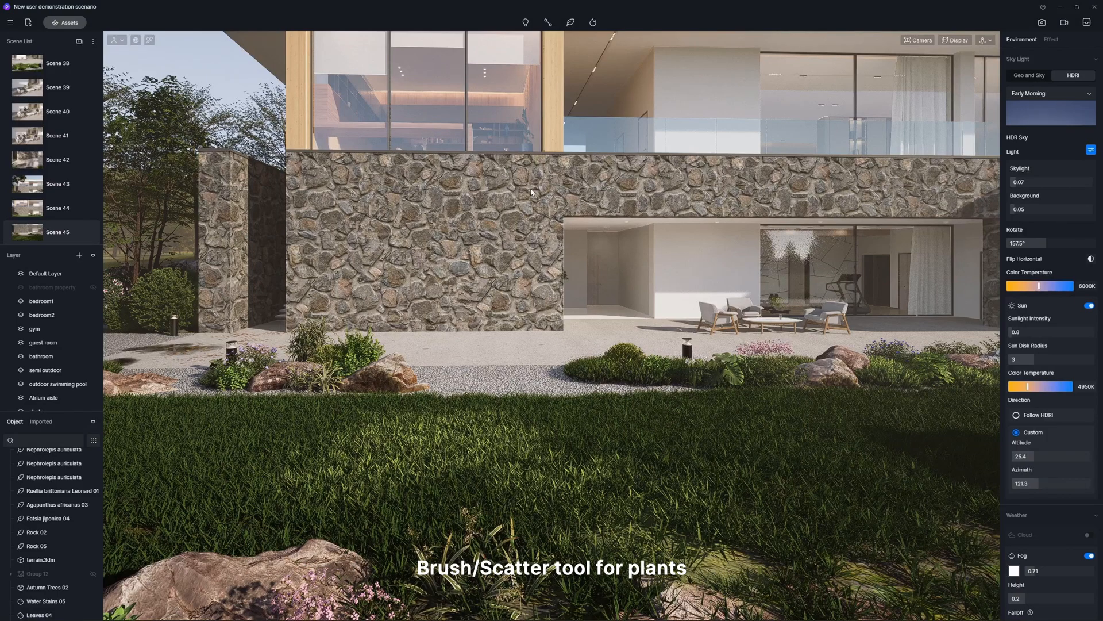
mouse_move(571, 21)
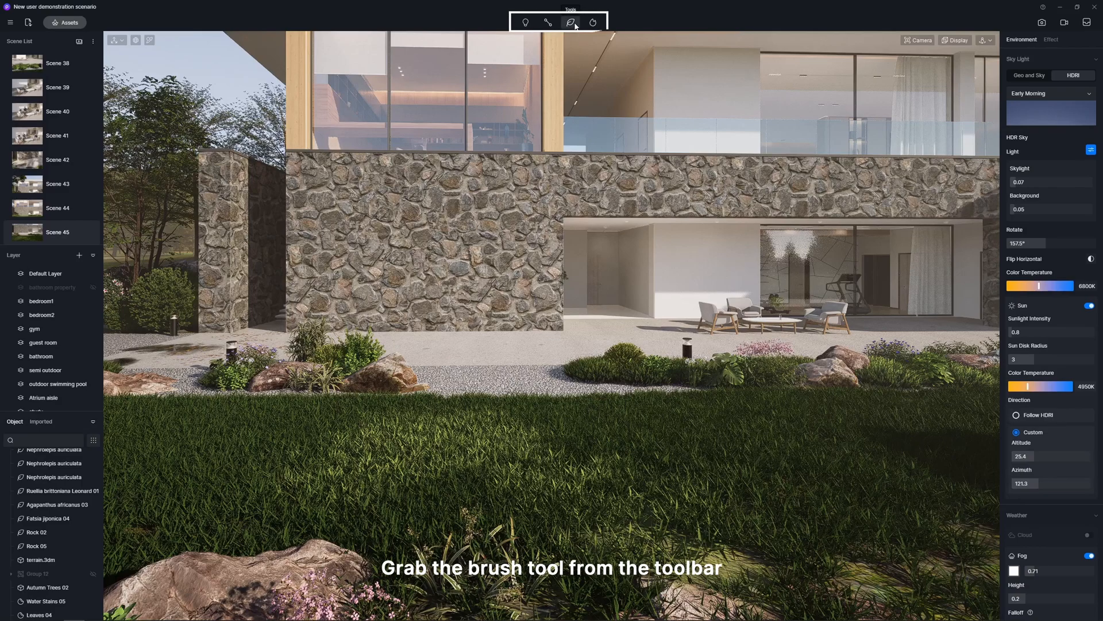
click(571, 23)
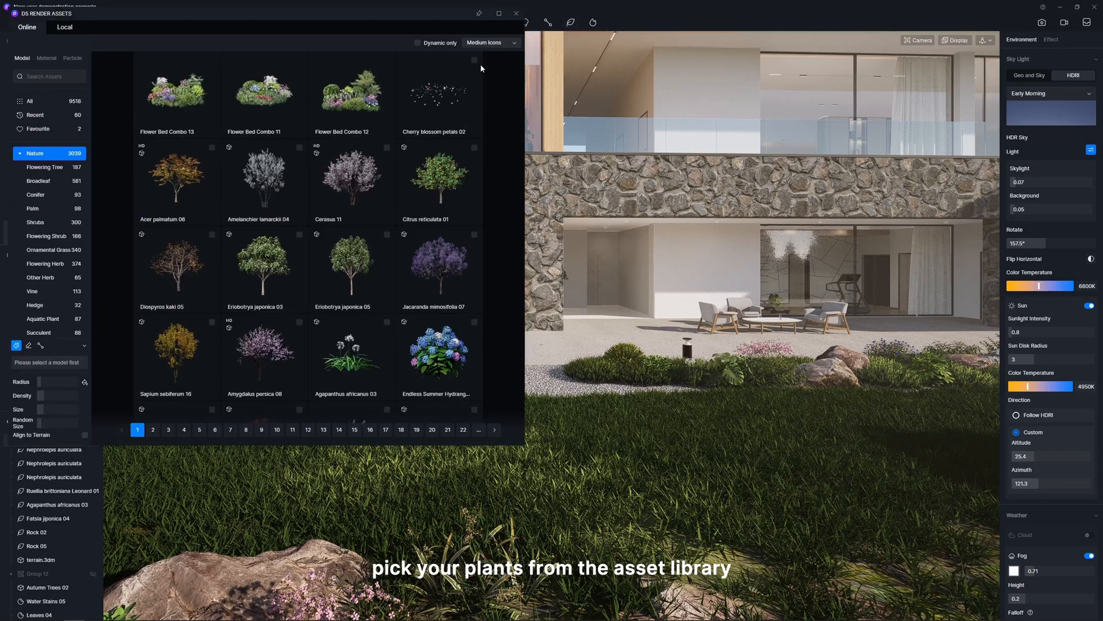
click(515, 13)
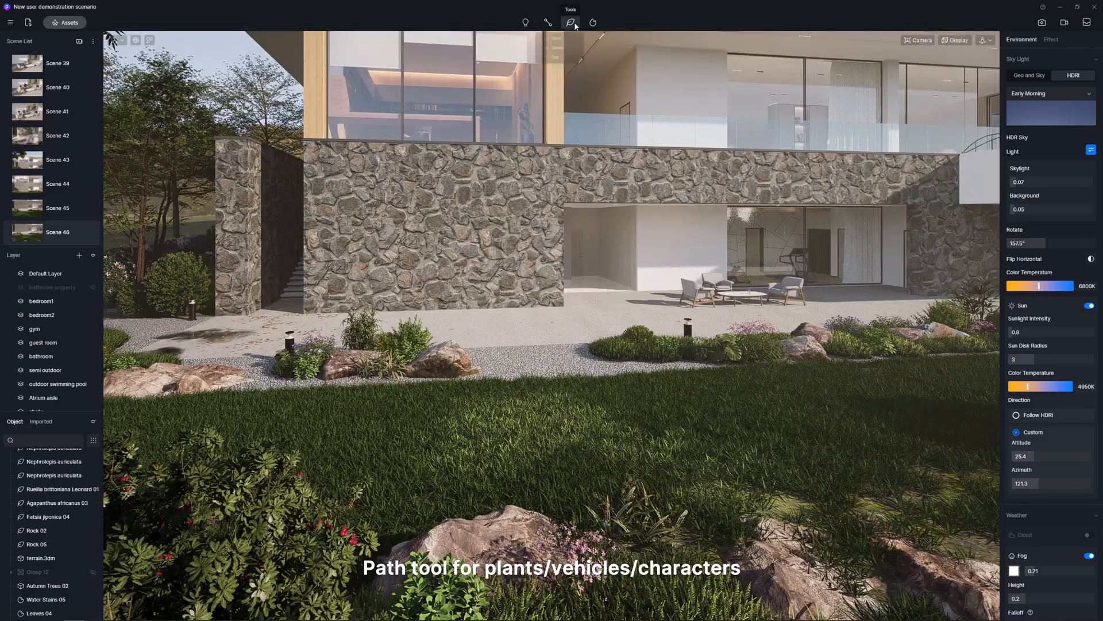
Use the Path tool to line a curved path on the lawn with Sabina chinensis shrubs
click(571, 23)
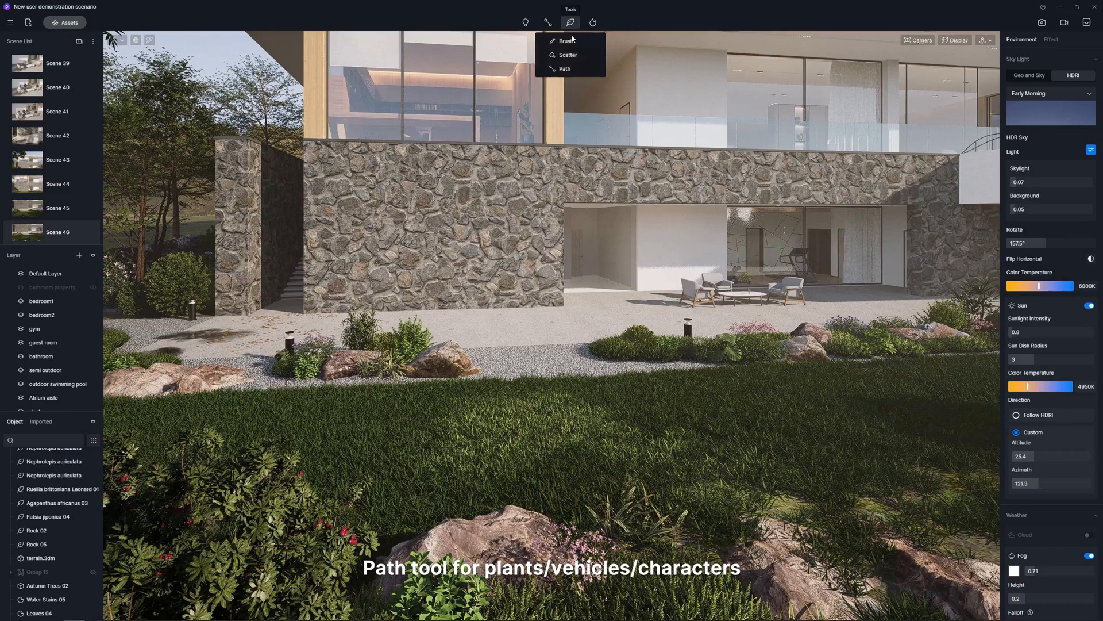
click(564, 68)
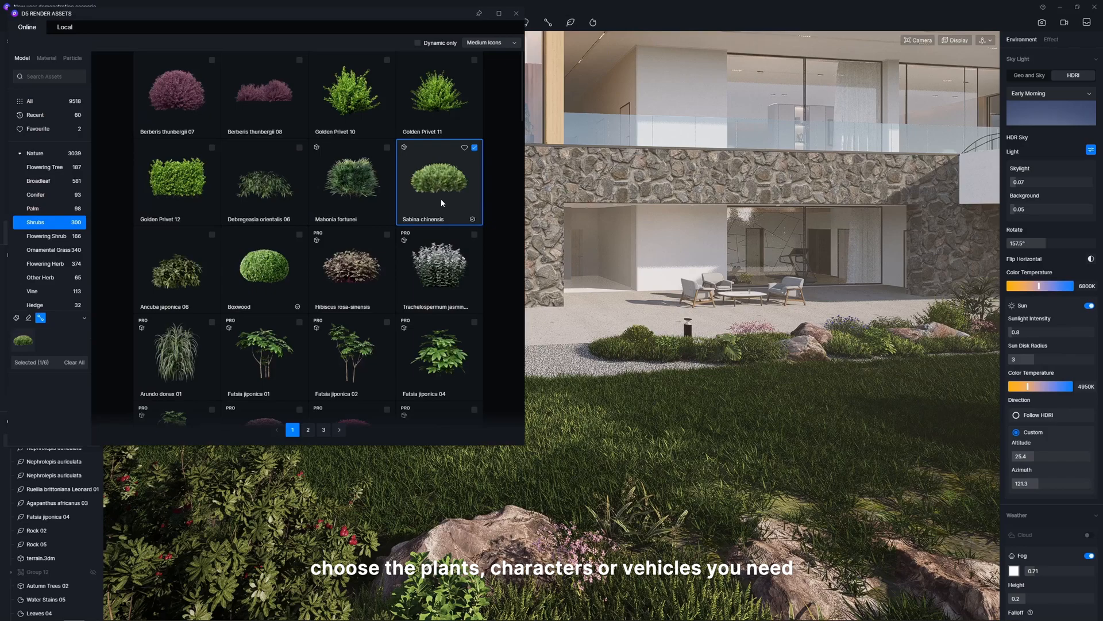
click(515, 14)
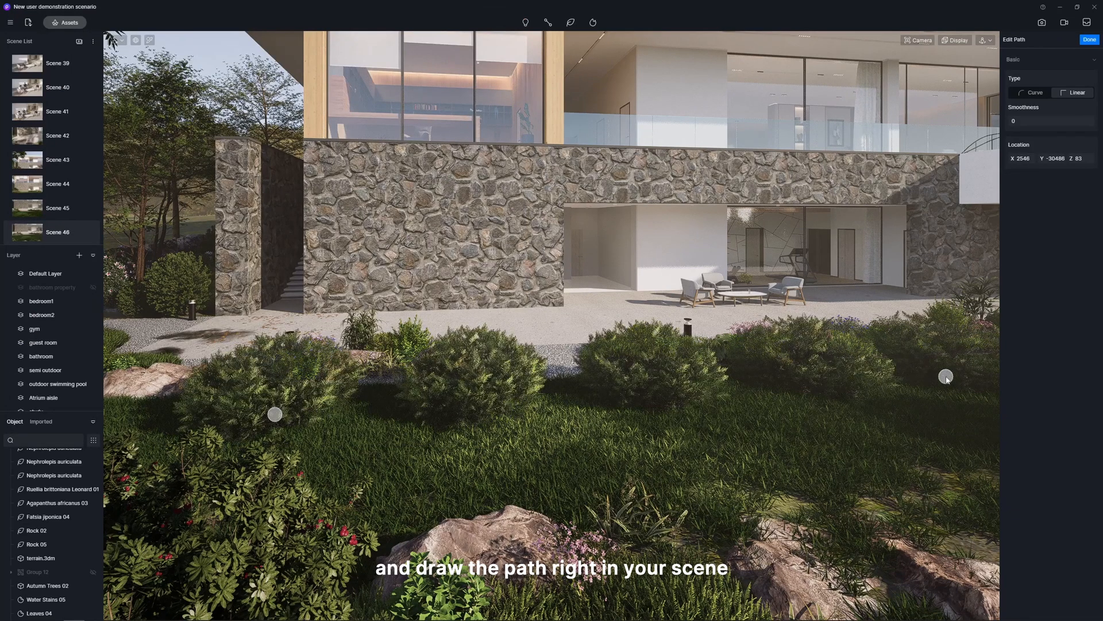
click(1088, 39)
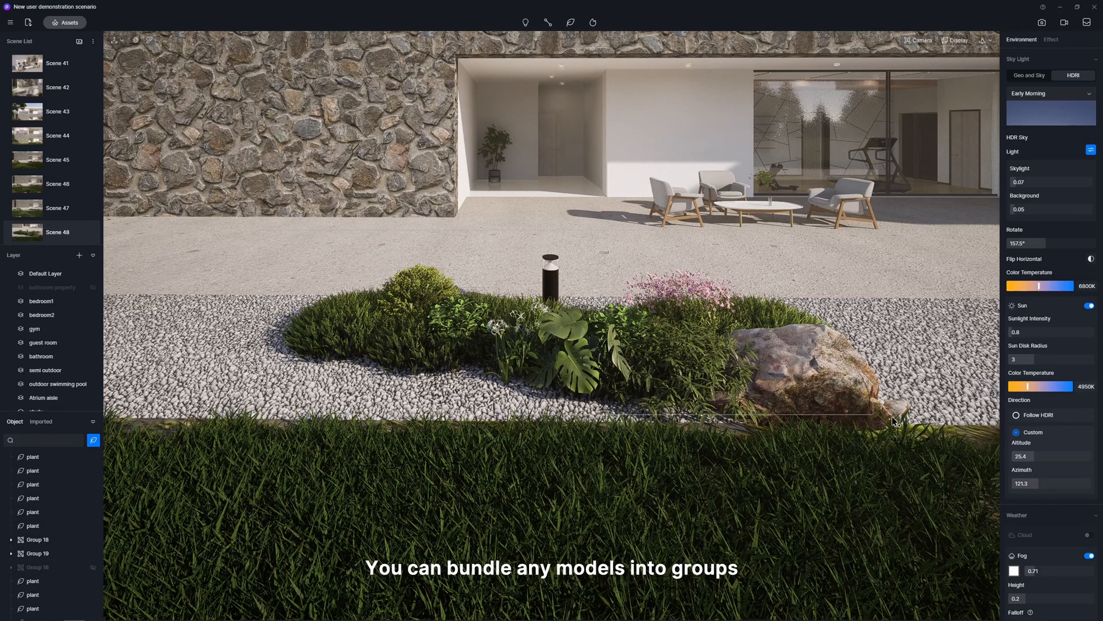
Group the garden models into Group 13 in the object list
click(37, 498)
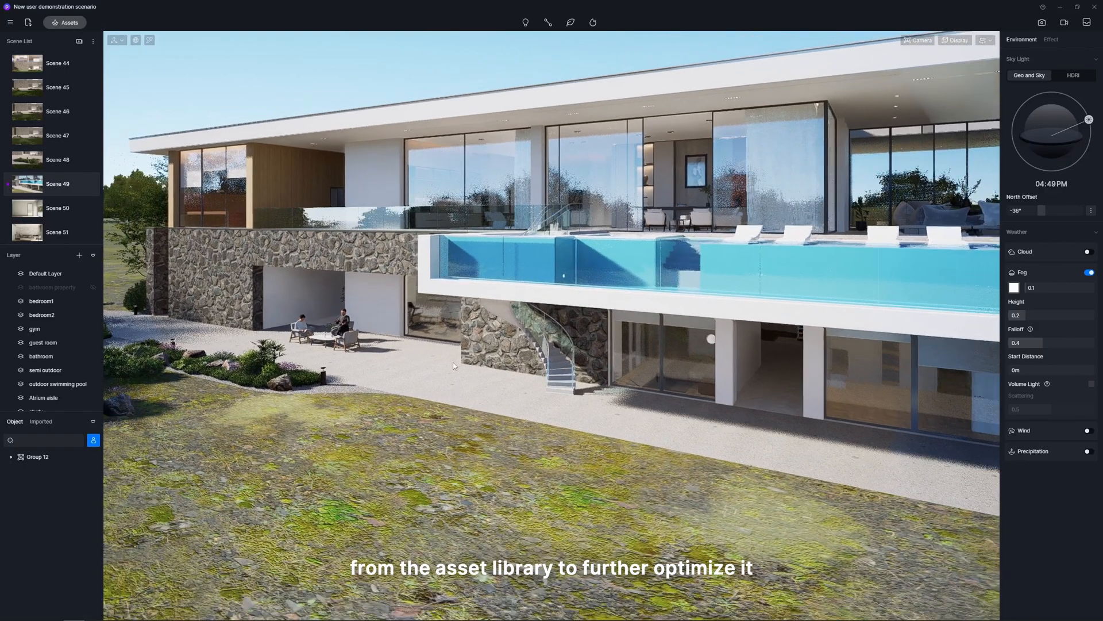
click(57, 232)
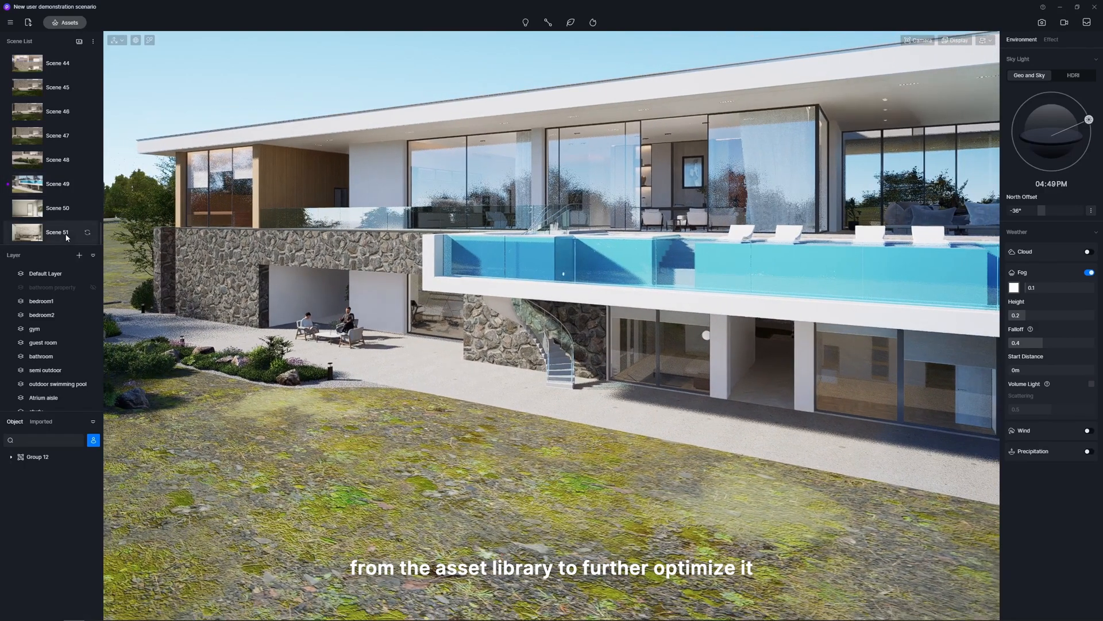
click(57, 208)
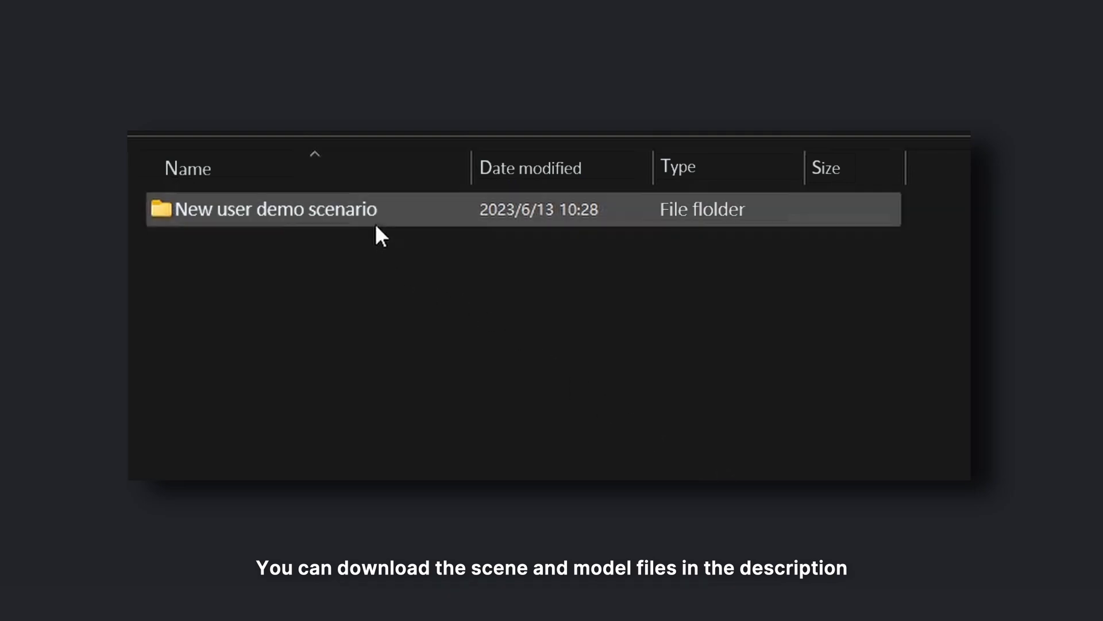
Open the New user demo scenario folder in File Explorer
double_click(274, 209)
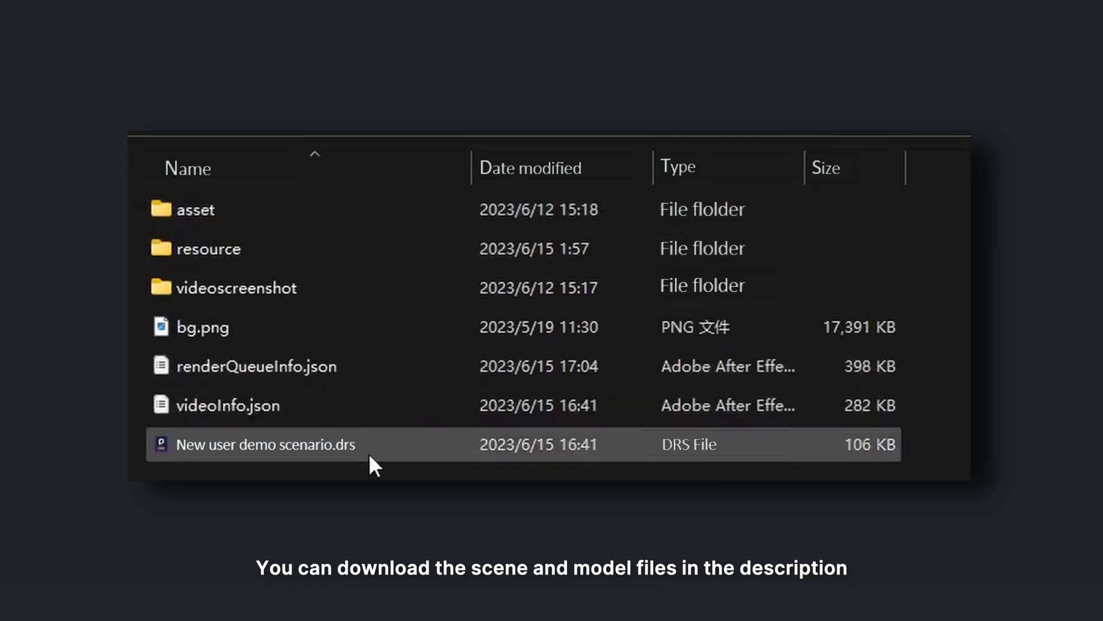